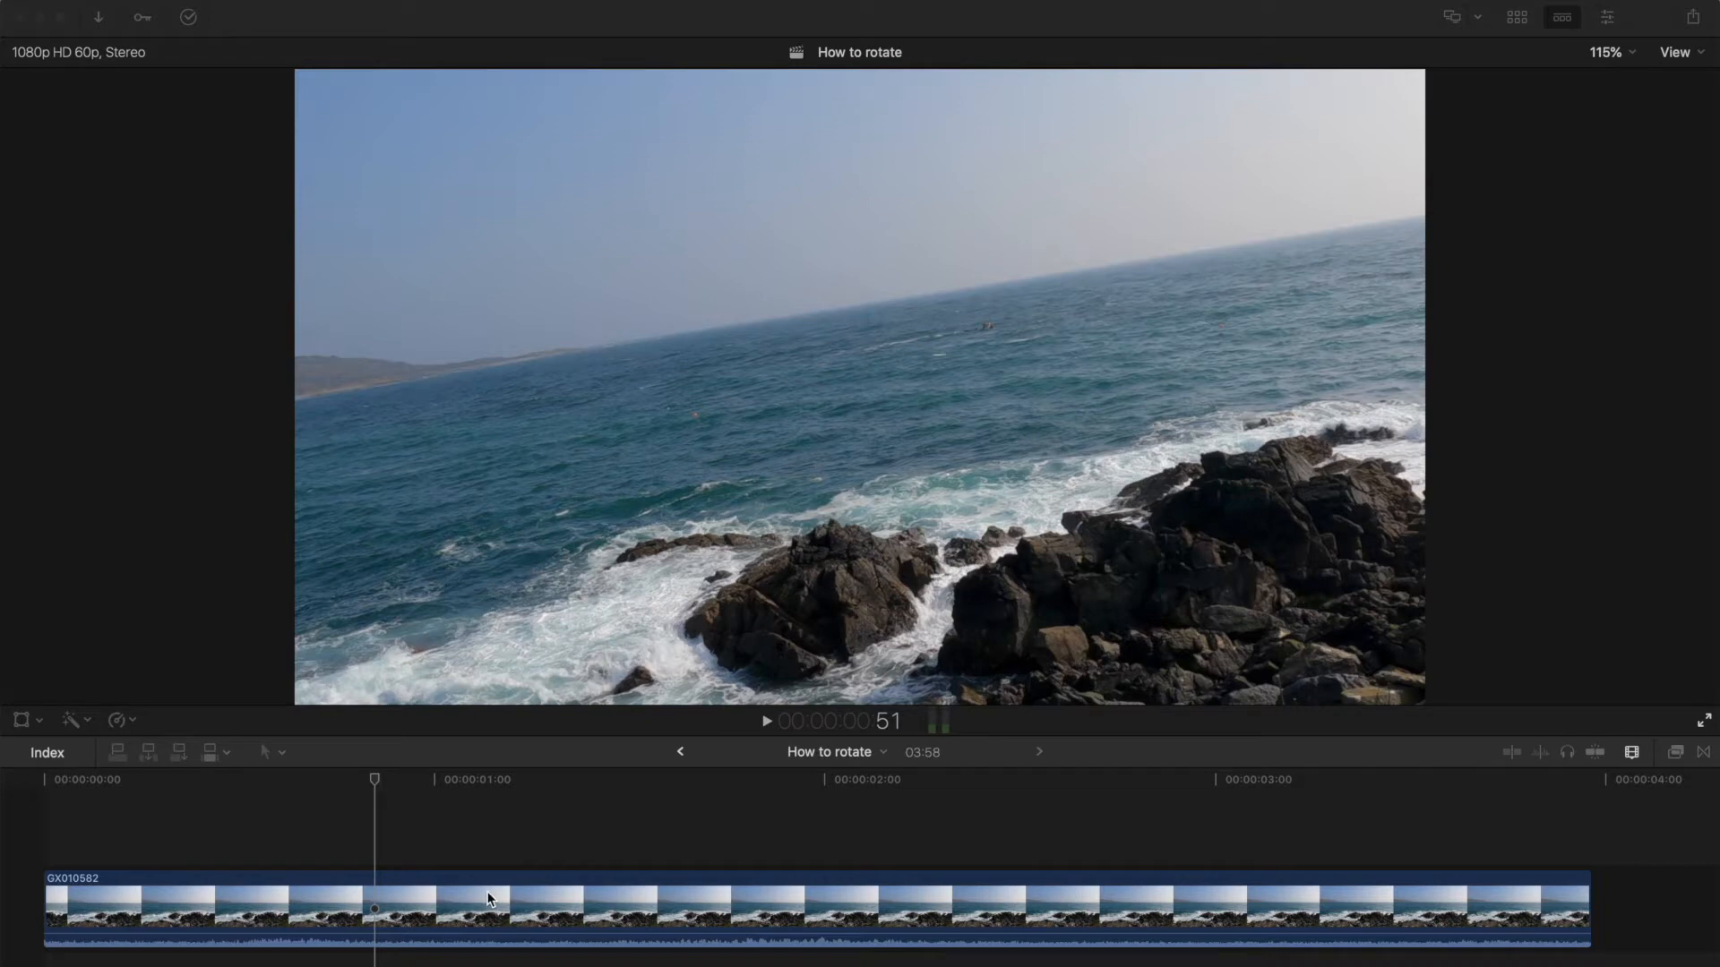
mouse_move(615, 822)
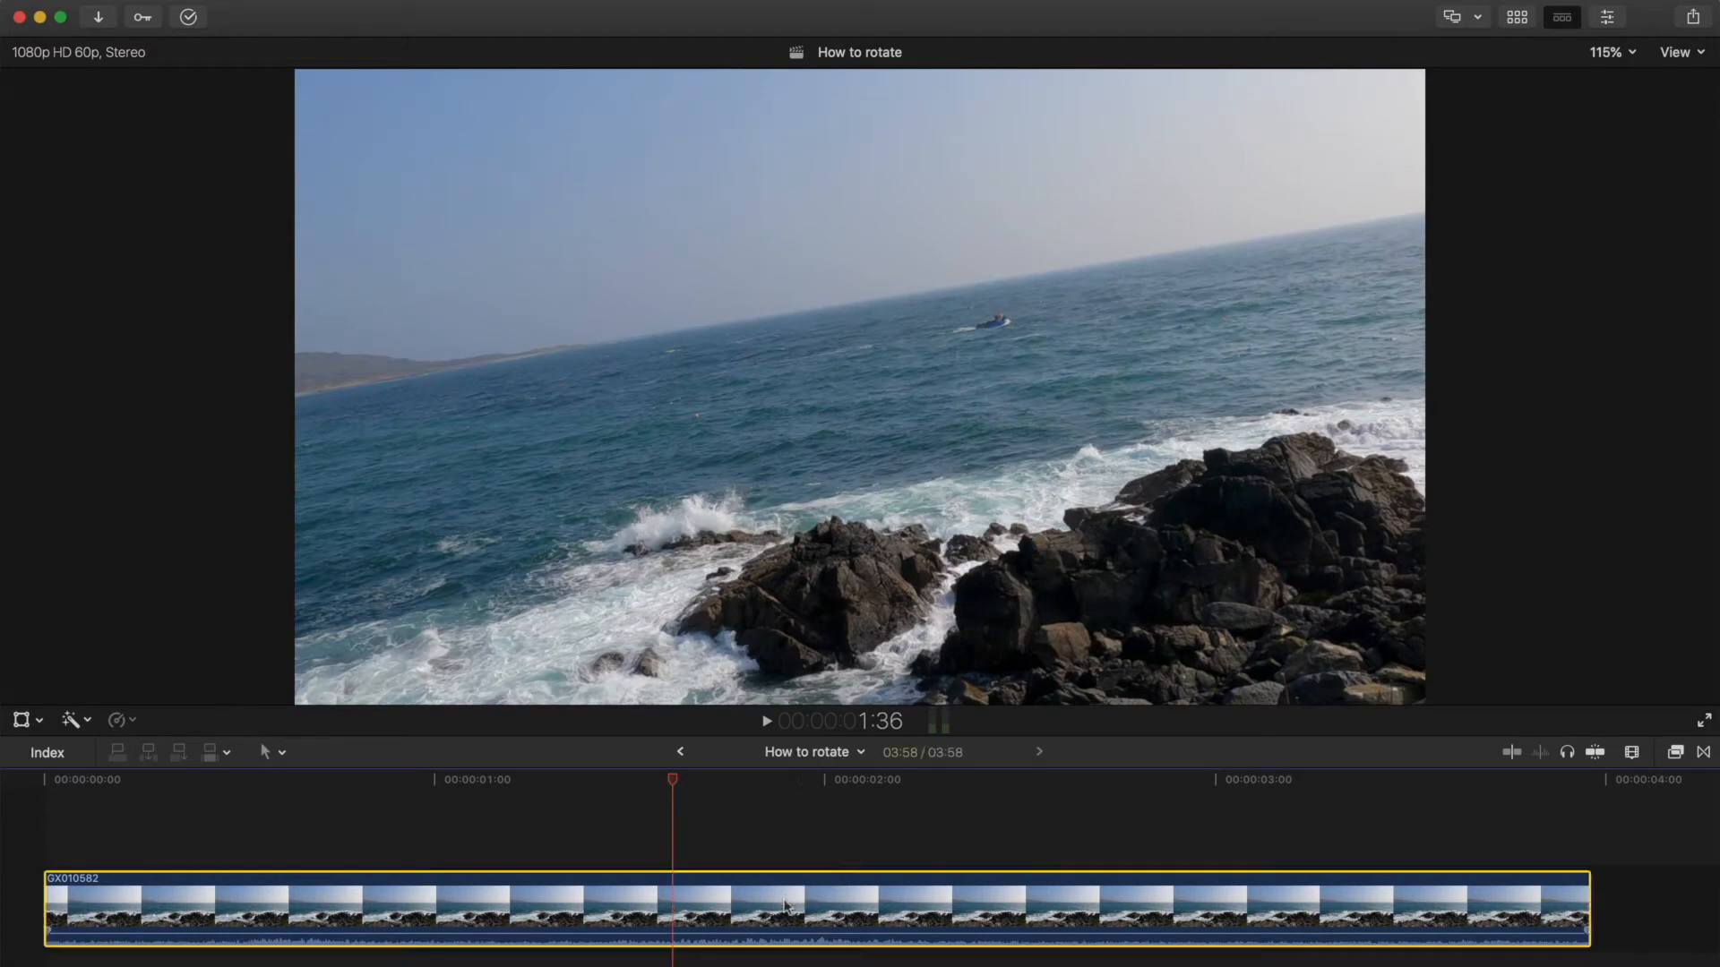
mouse_move(1013, 484)
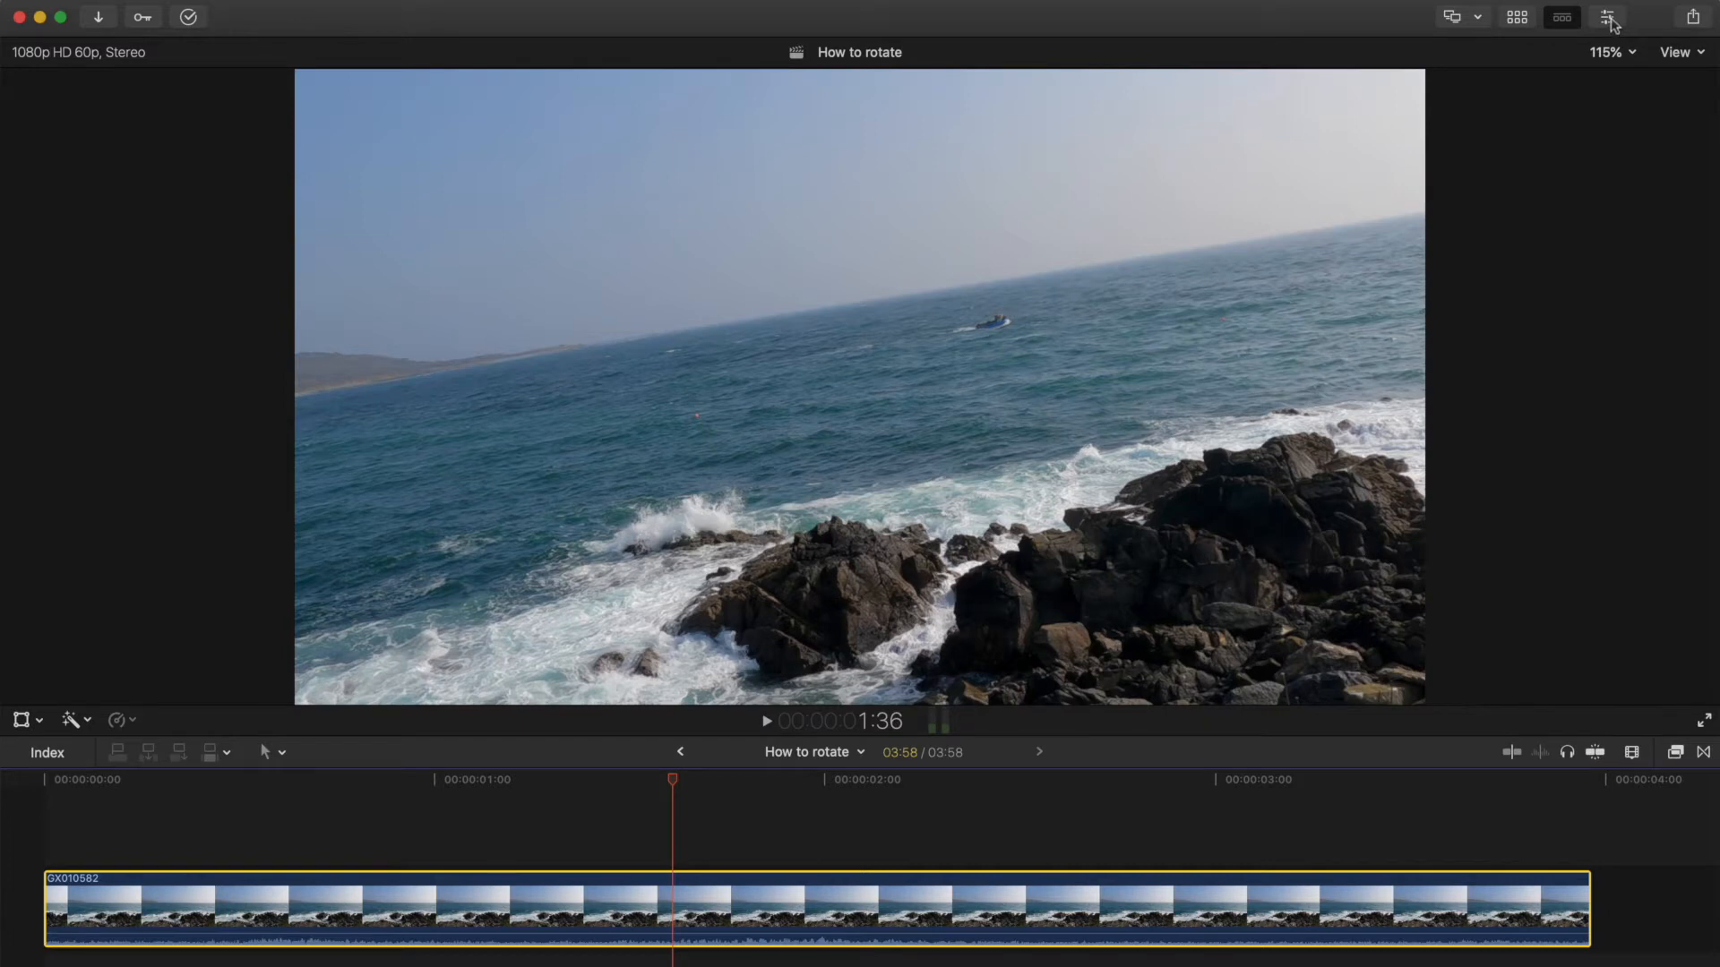
Step: Show the clip's transform settings and rotate the seascape from 9.3° to about 0.2°
left_click(1608, 18)
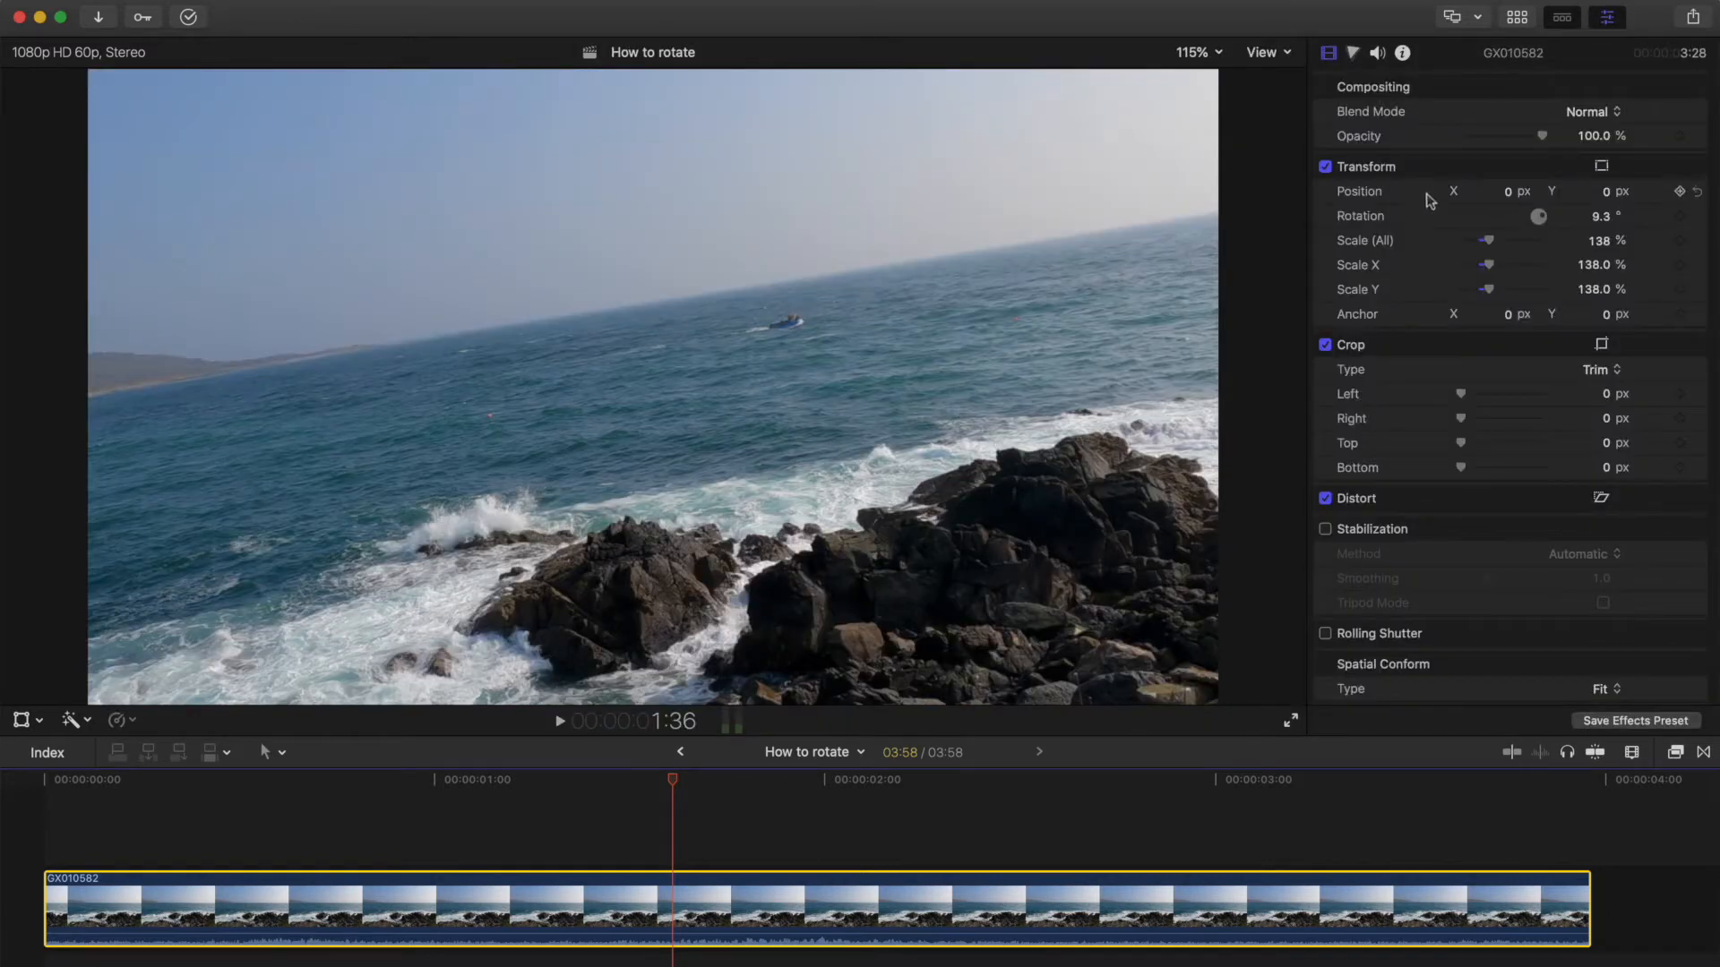
mouse_move(1554, 224)
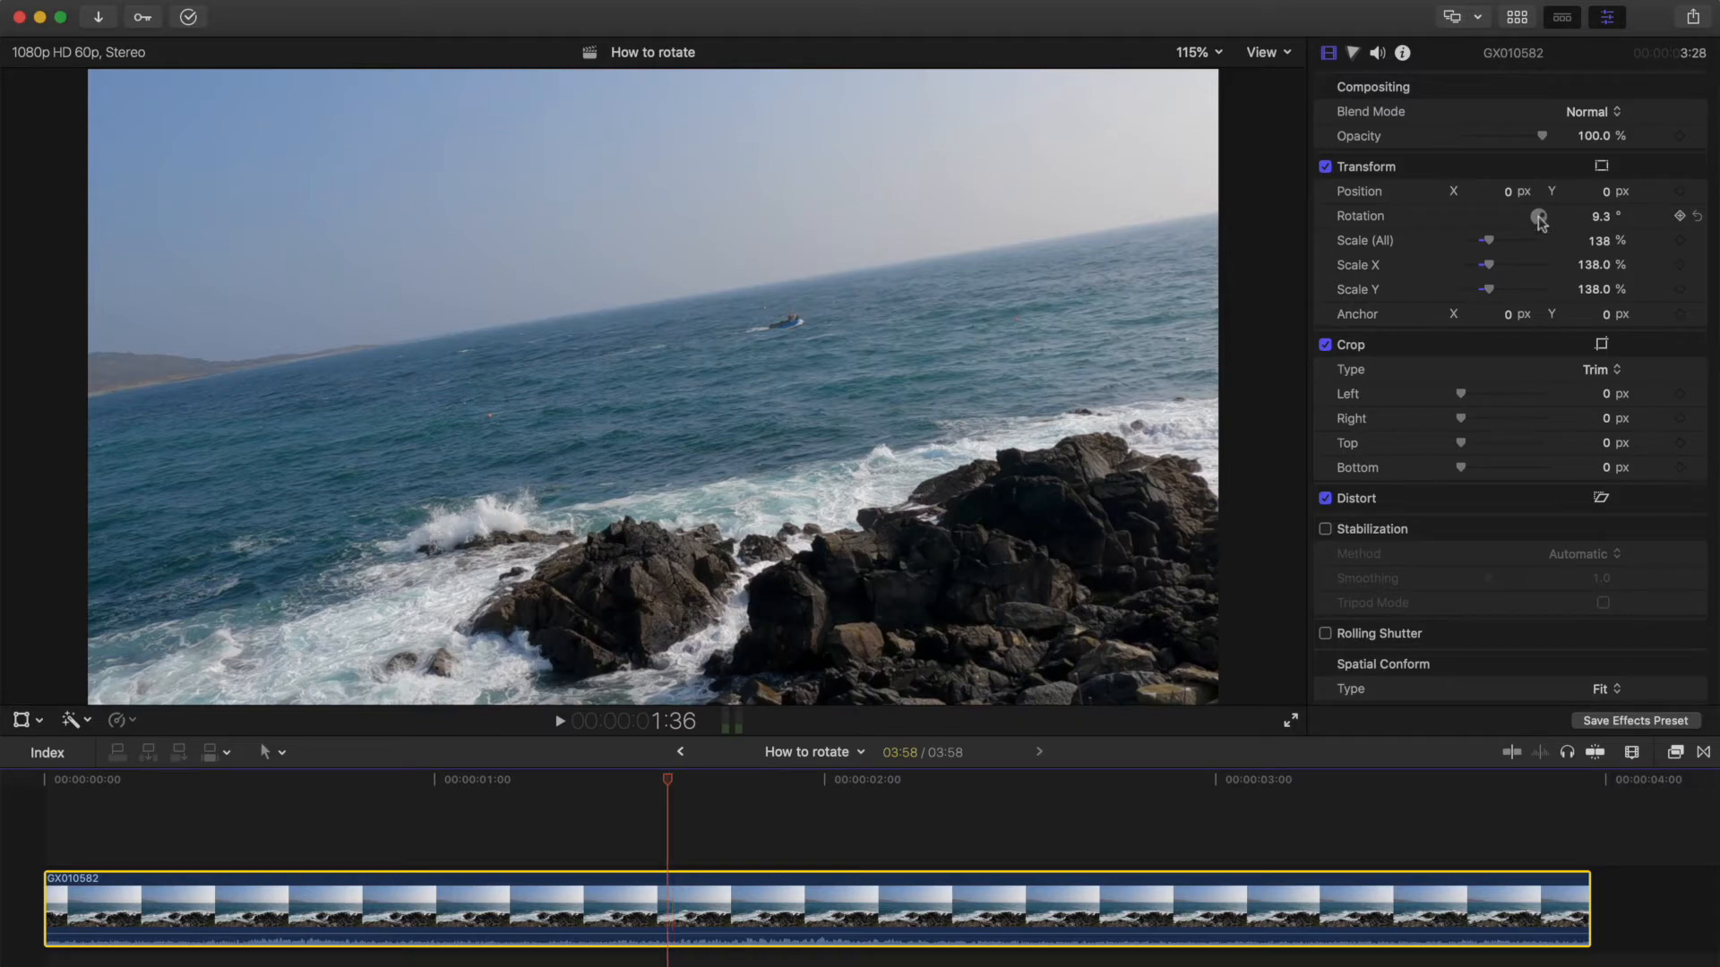
left_click_drag(1539, 216, 1540, 219)
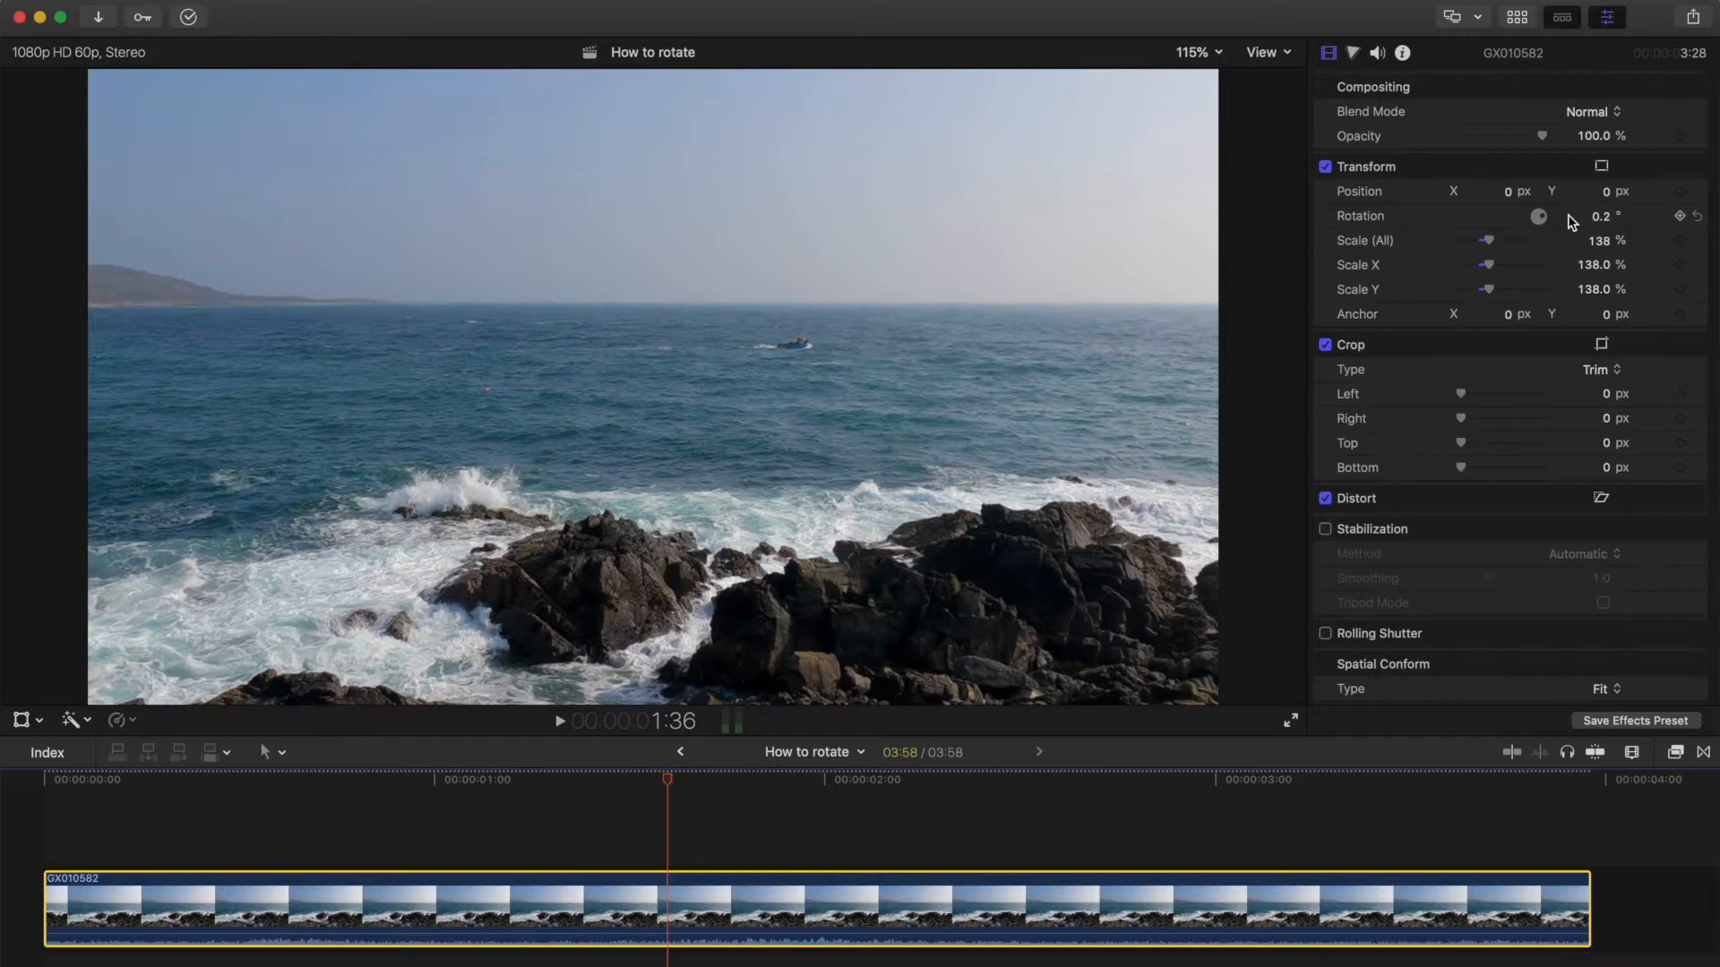
left_click_drag(1538, 216, 1558, 216)
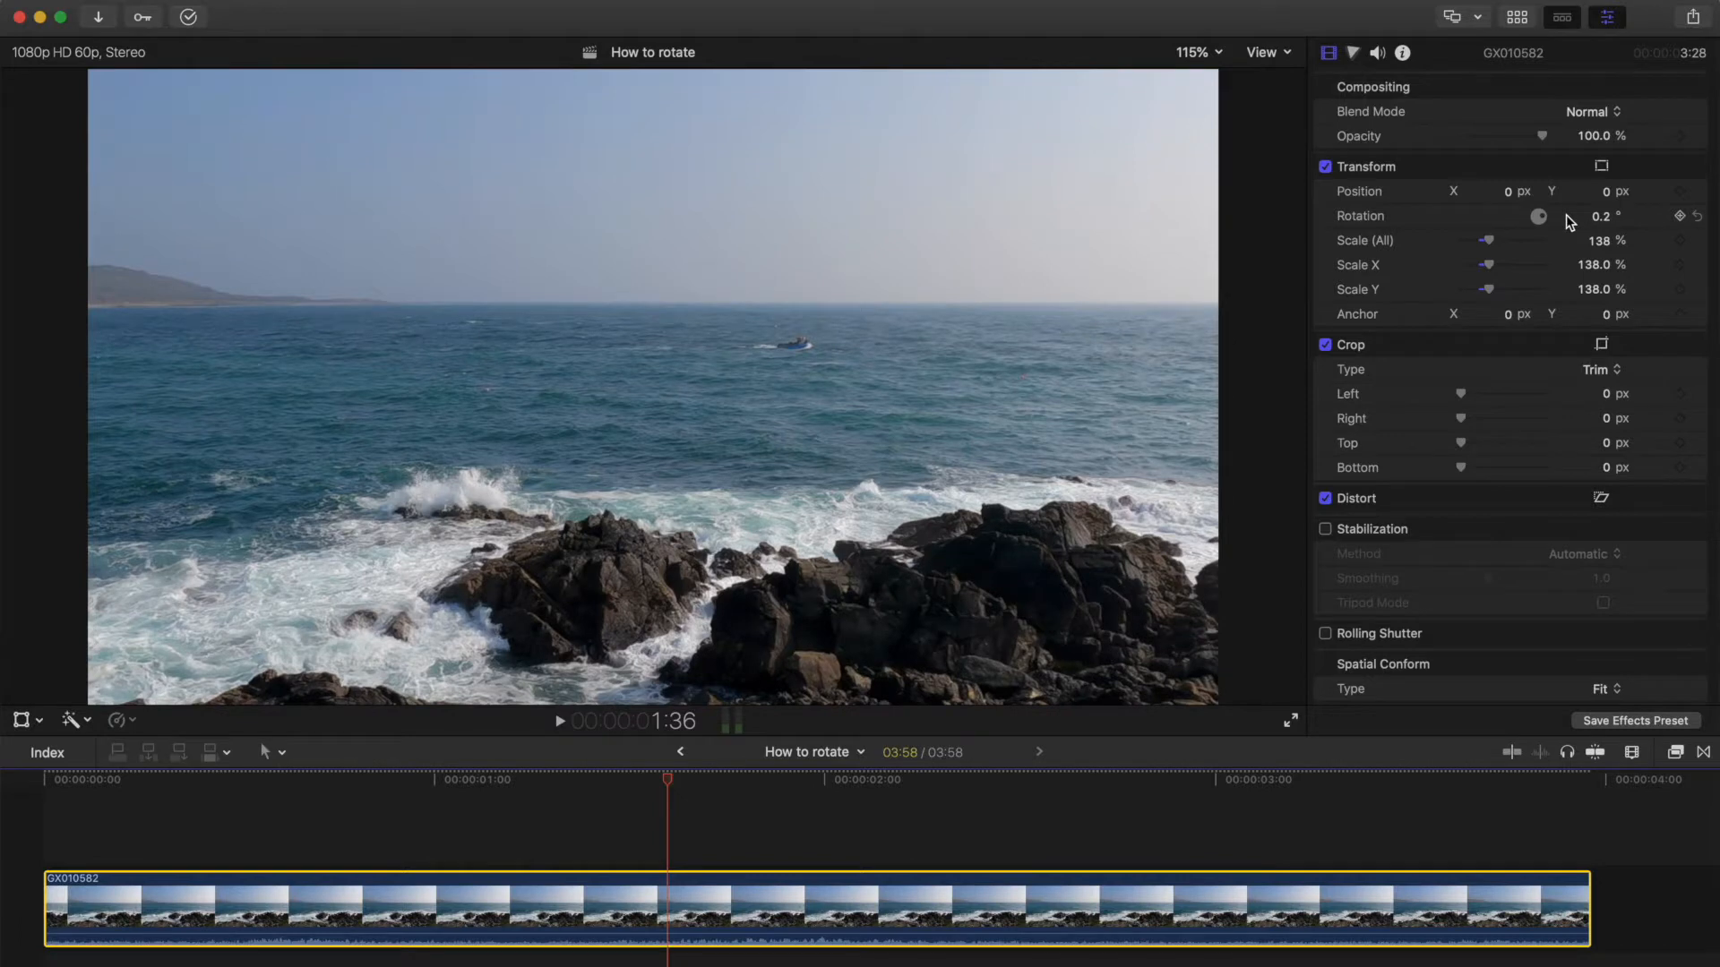
Step: Turn on Show Horizon from the viewer's View menu
left_click(1263, 52)
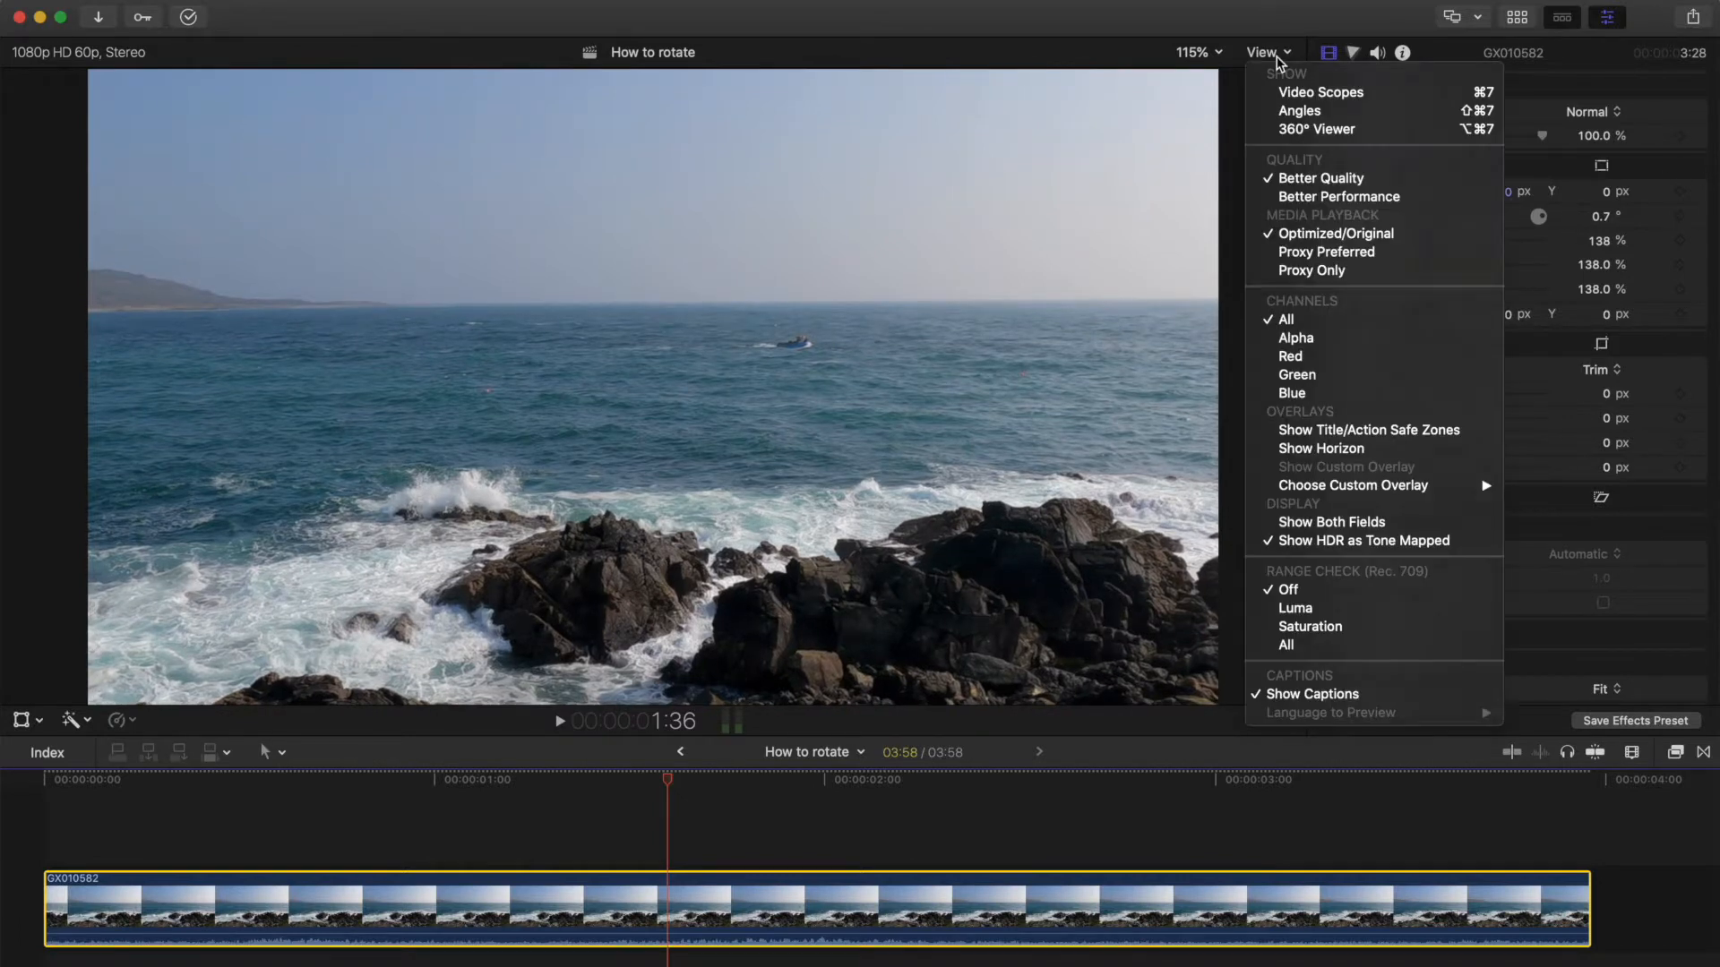
mouse_move(1352, 485)
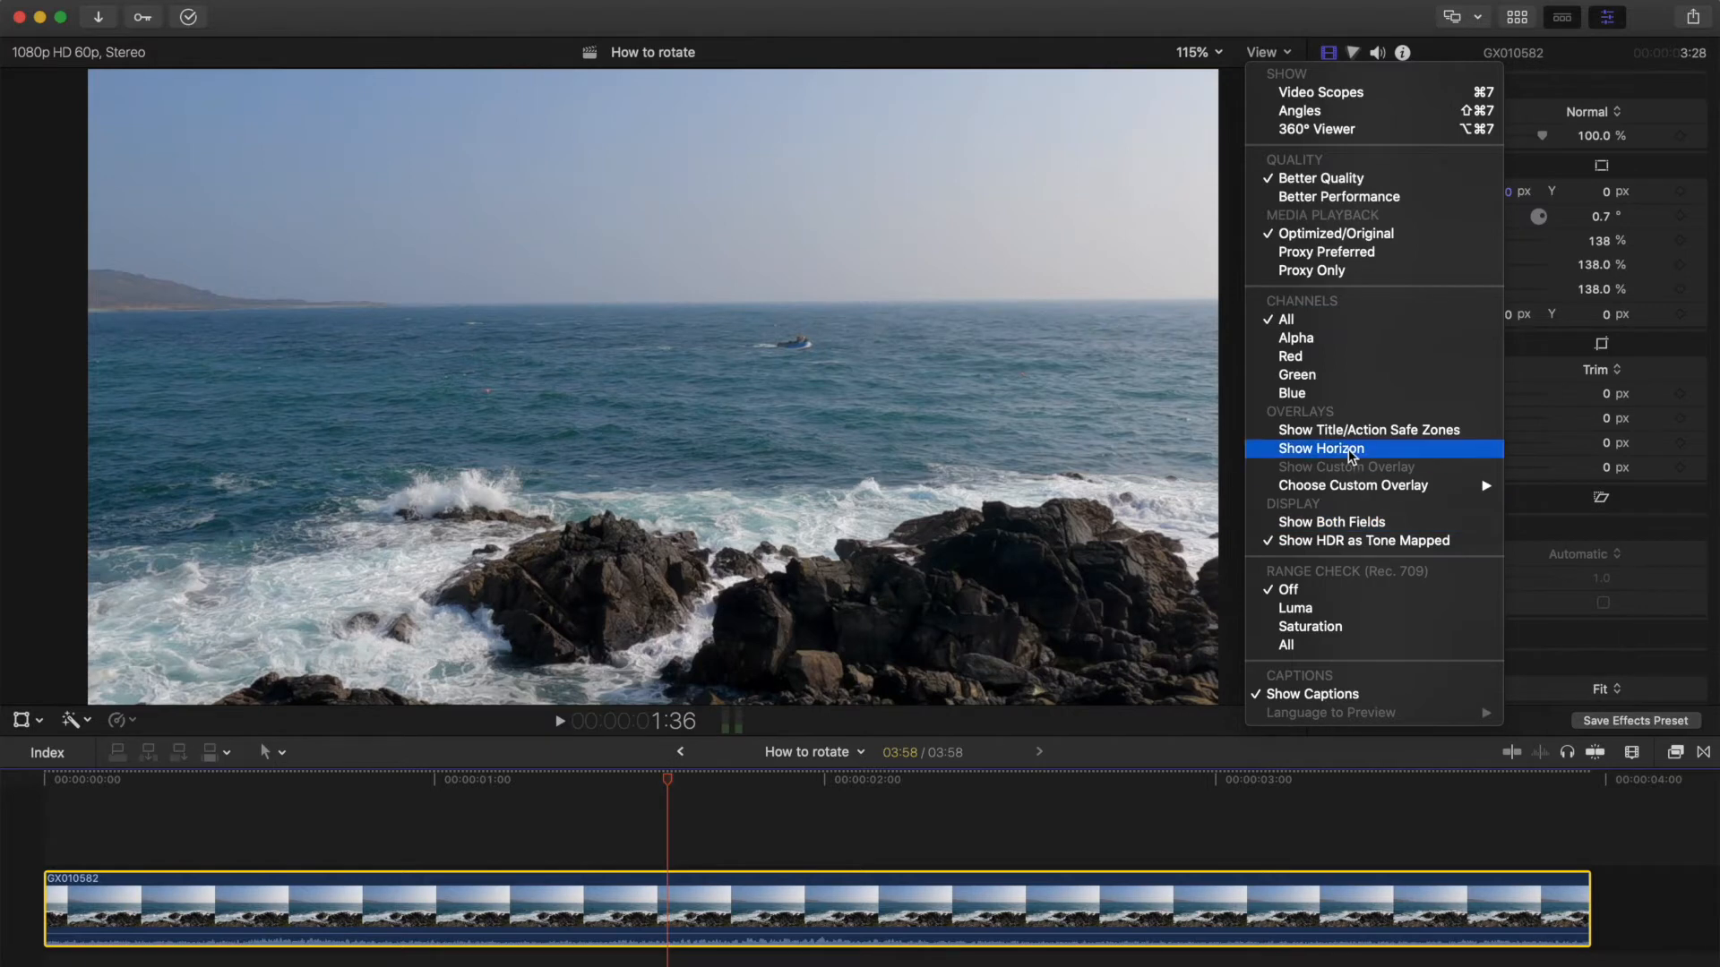
left_click(1320, 449)
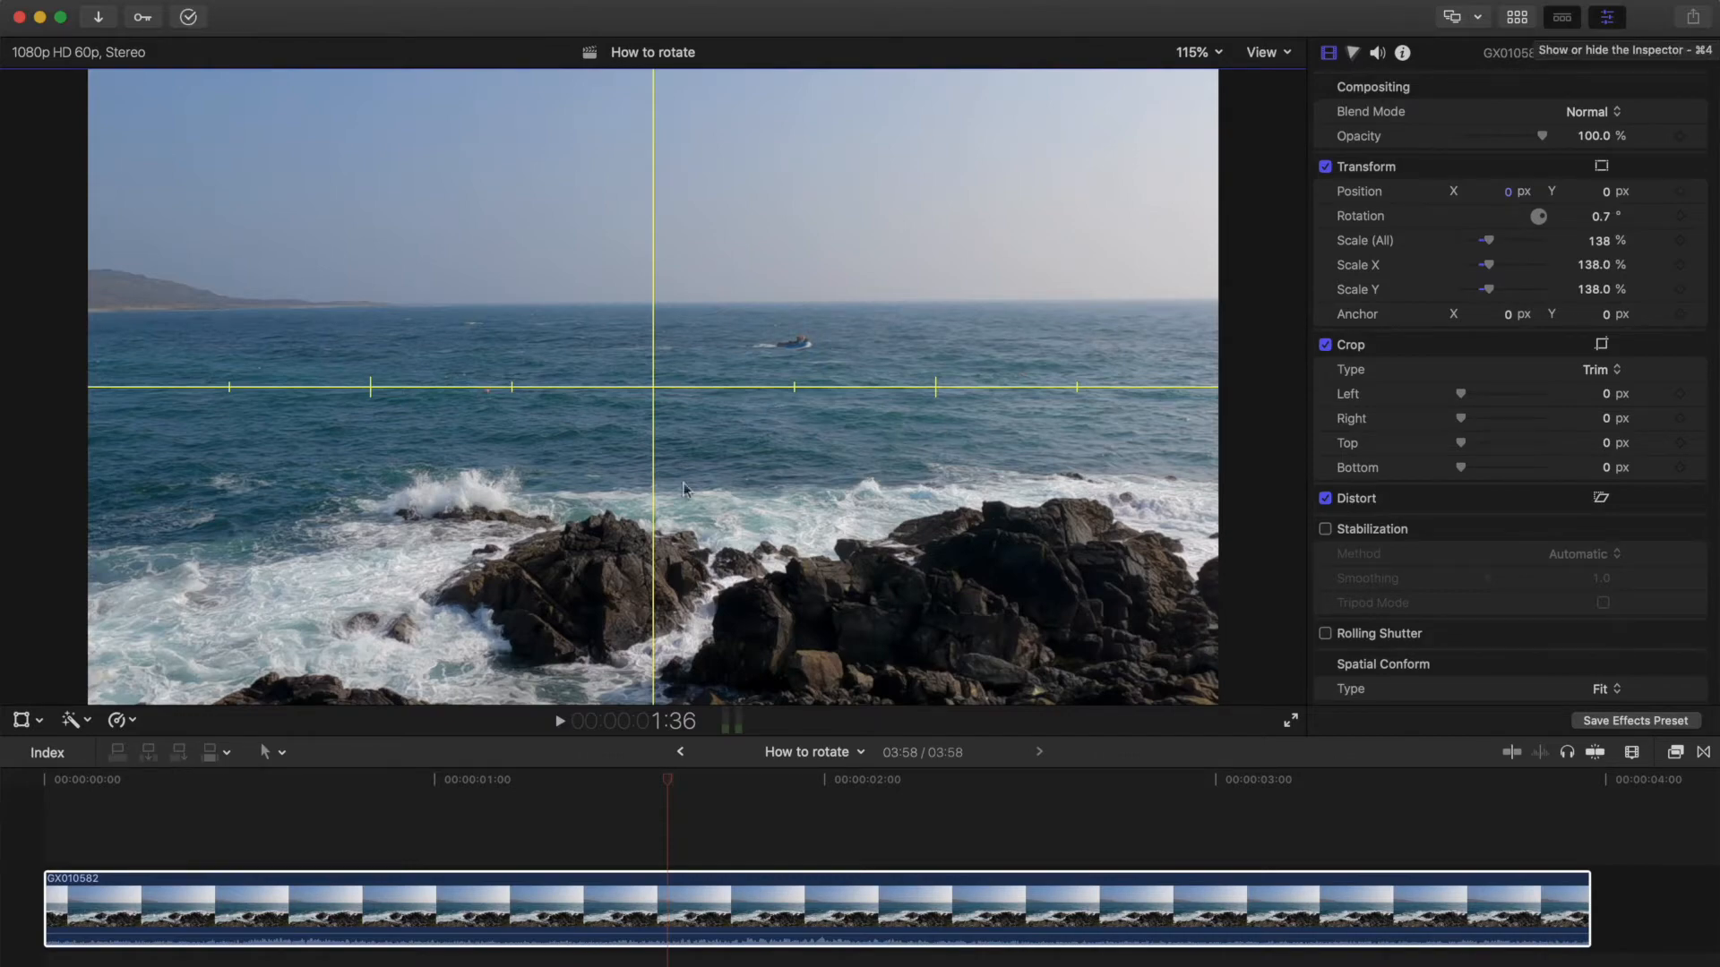
Step: Swing the Rotation dial through -4.9°, -10.6°, 15° and -6°, ending at 6.6°
left_click_drag(1538, 215, 1538, 223)
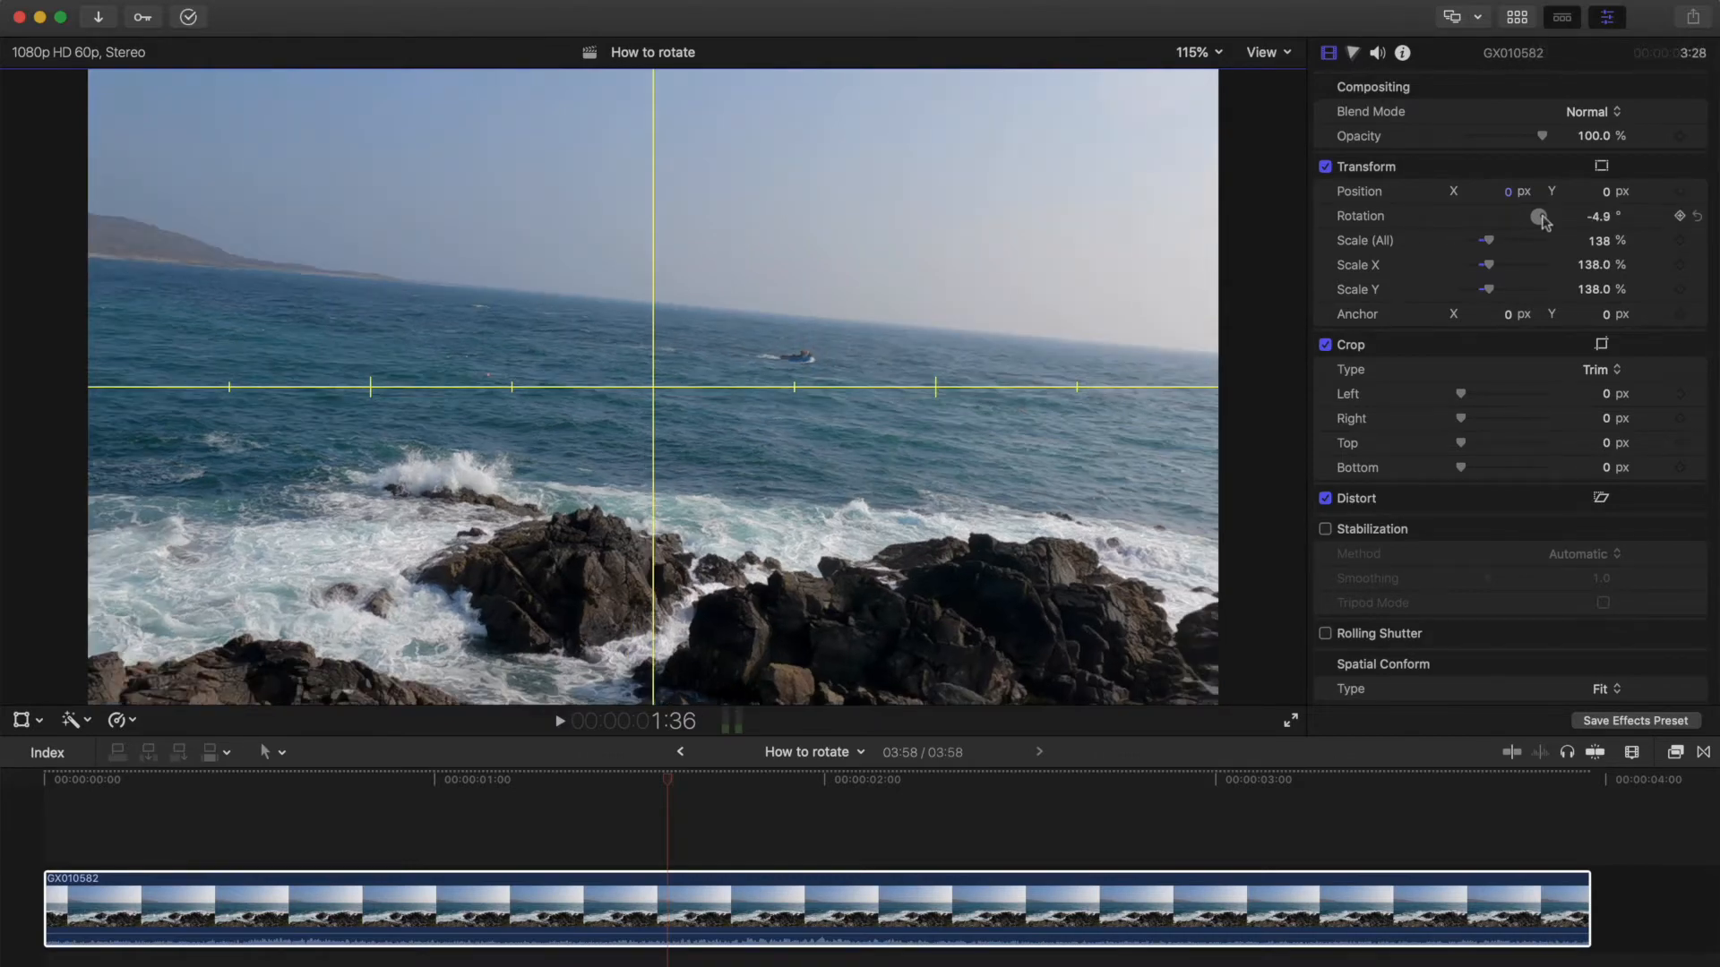
left_click_drag(1538, 215, 1538, 225)
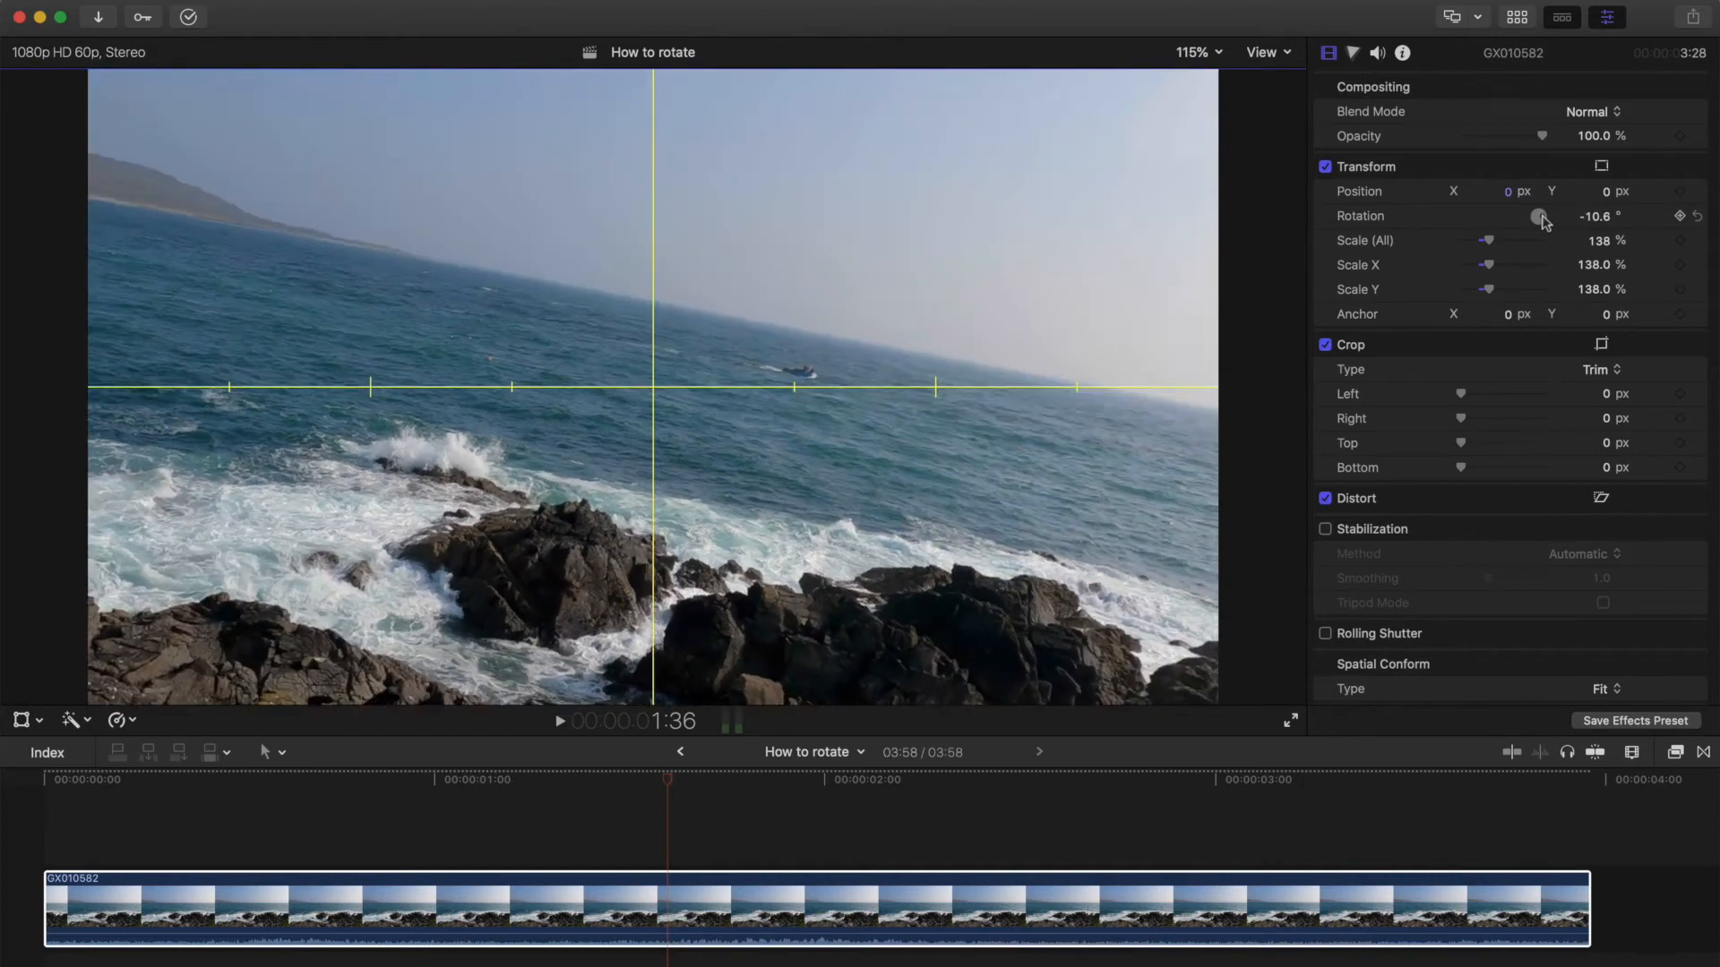
left_click_drag(1537, 216, 1537, 216)
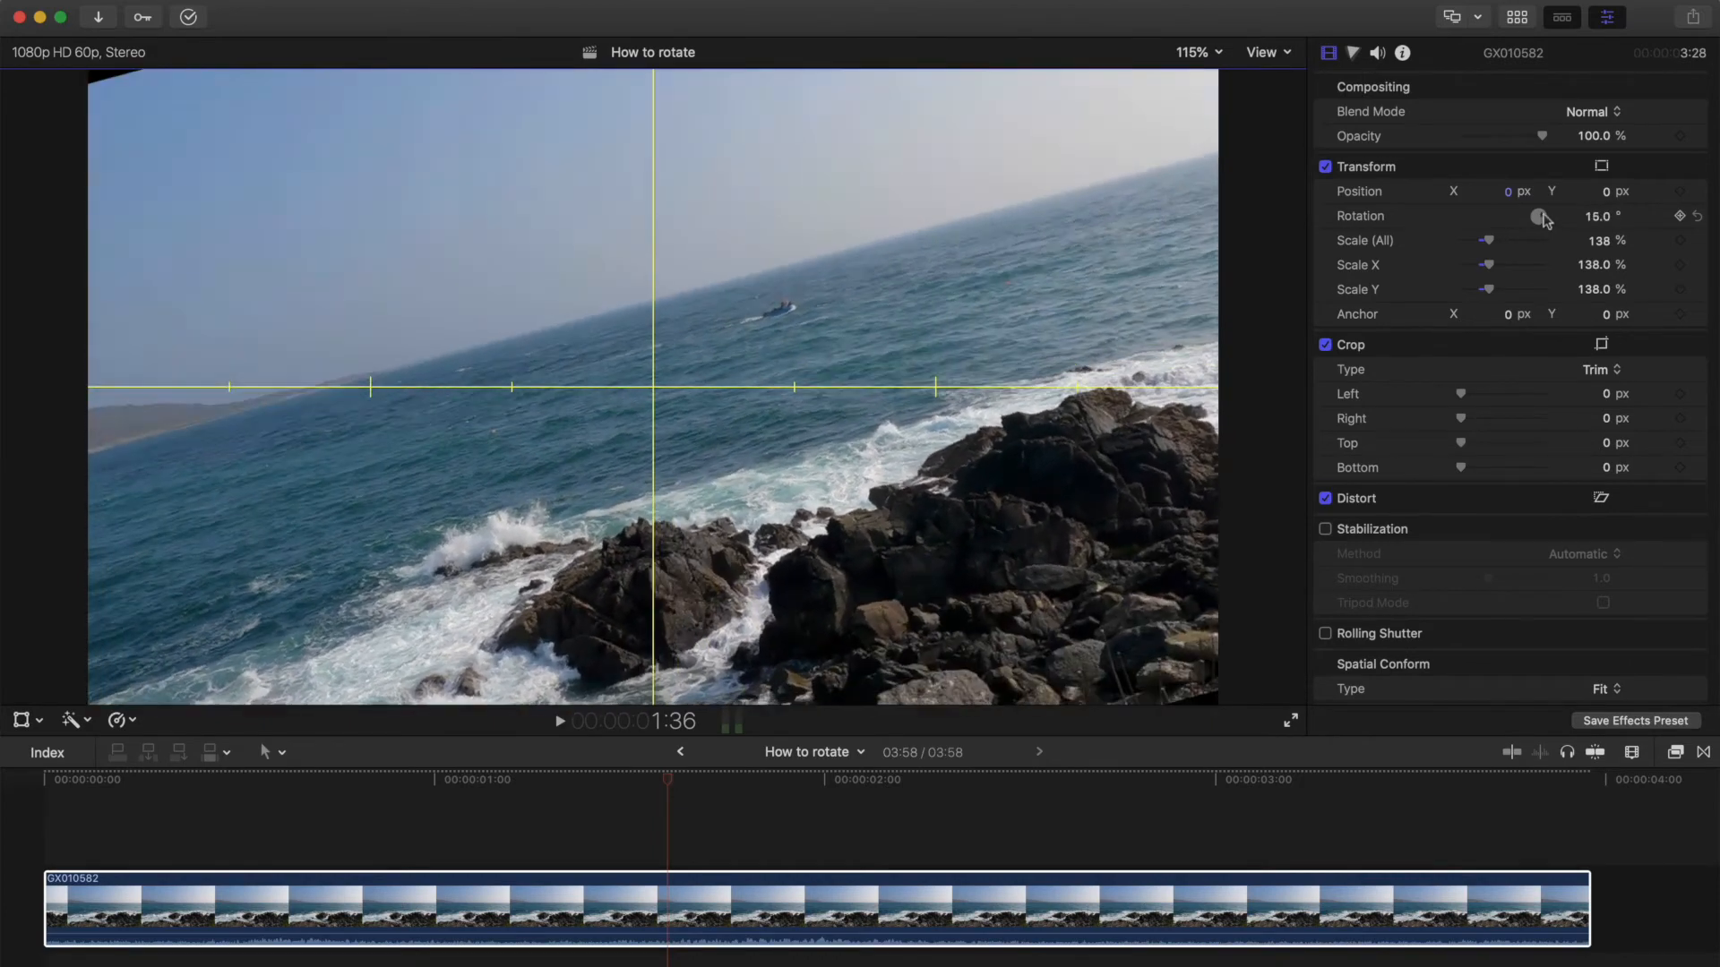
left_click_drag(1541, 216, 1524, 216)
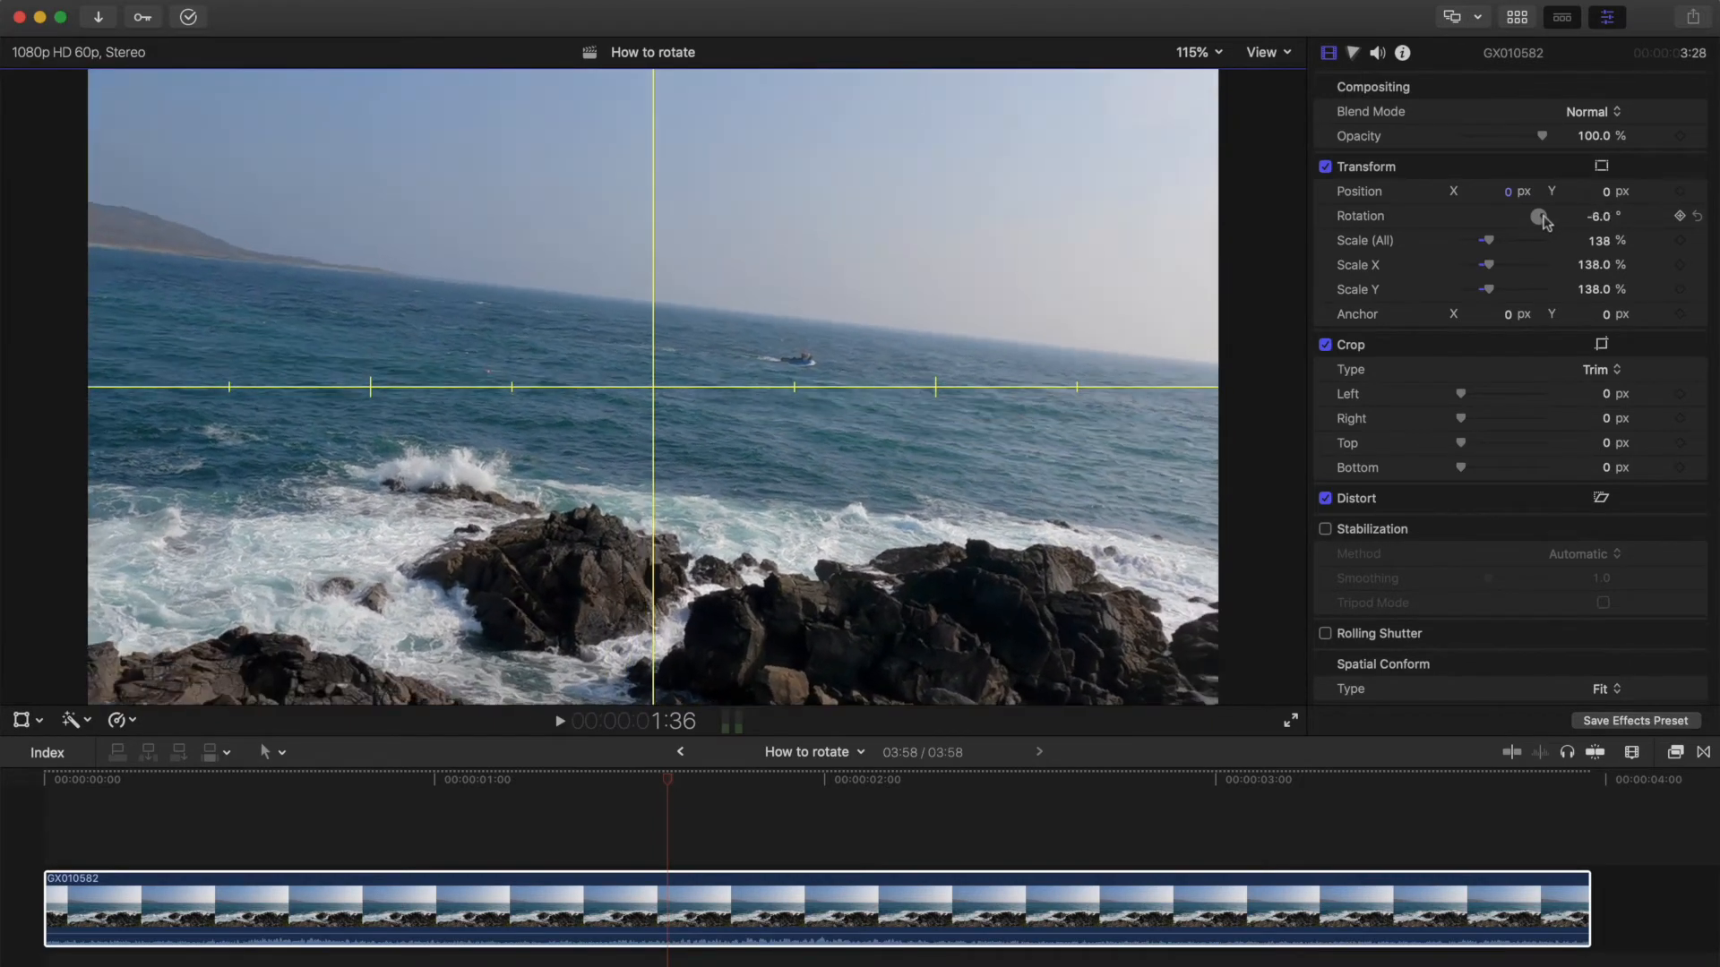
left_click_drag(1538, 215, 1538, 215)
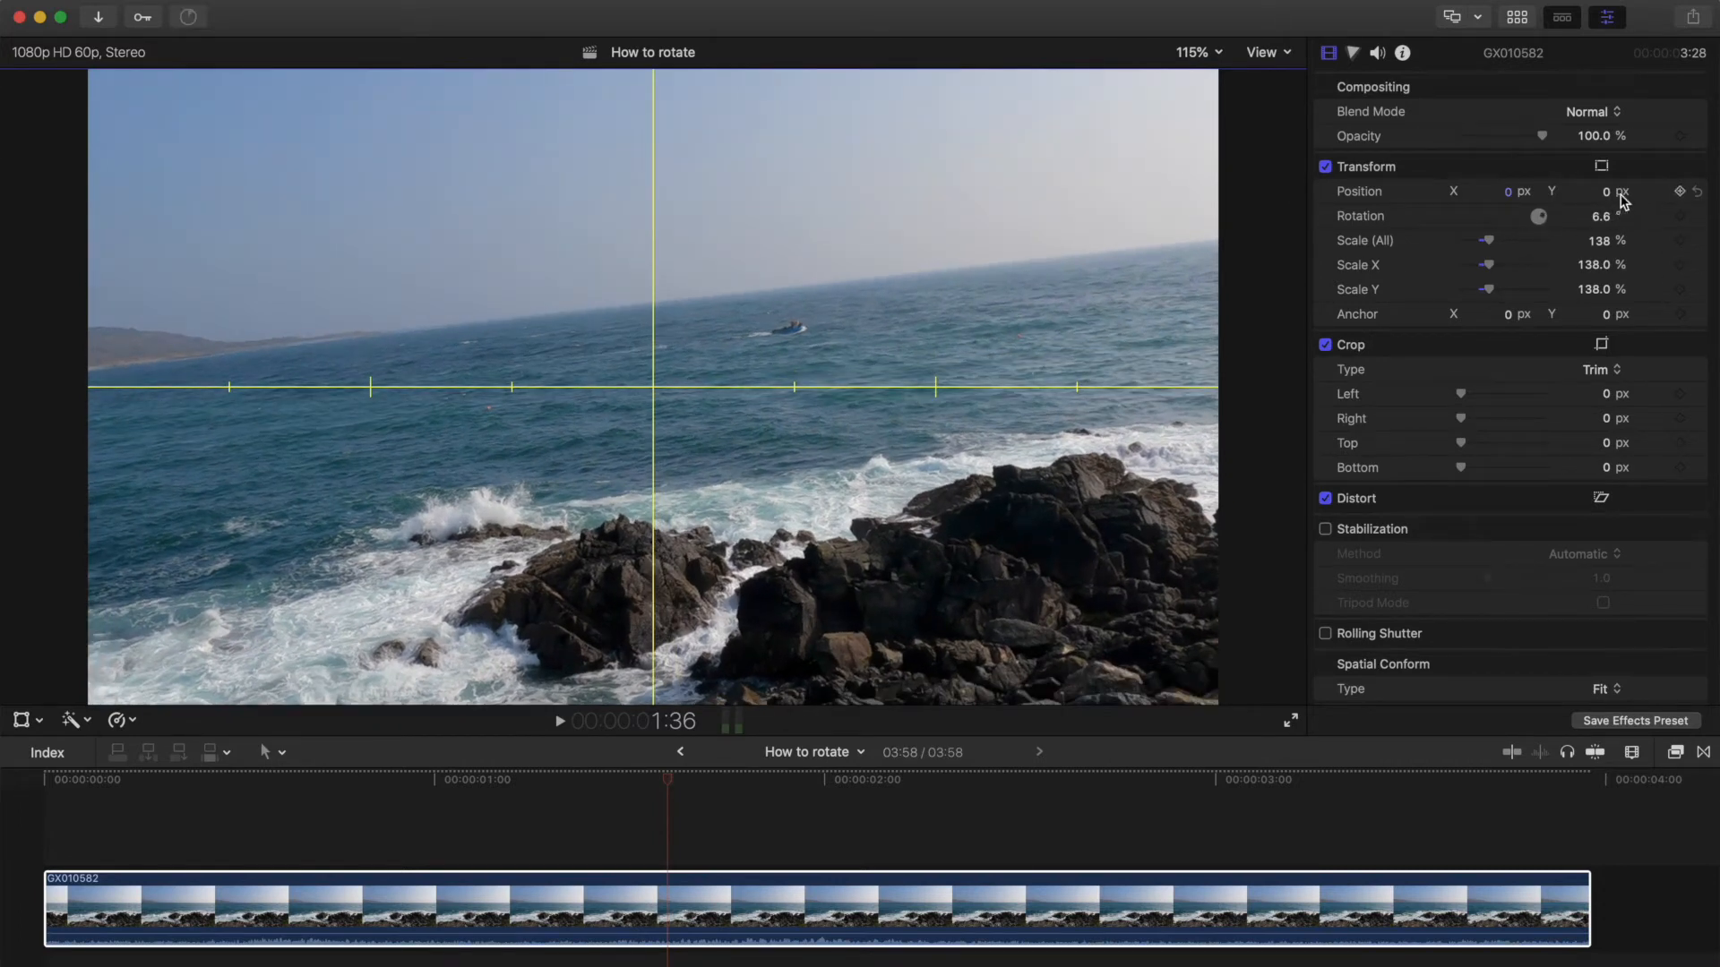
Step: Set Position Y to -132 px and adjust rotation so the horizon follows the guide
left_click_drag(1603, 191, 1603, 185)
type("-147")
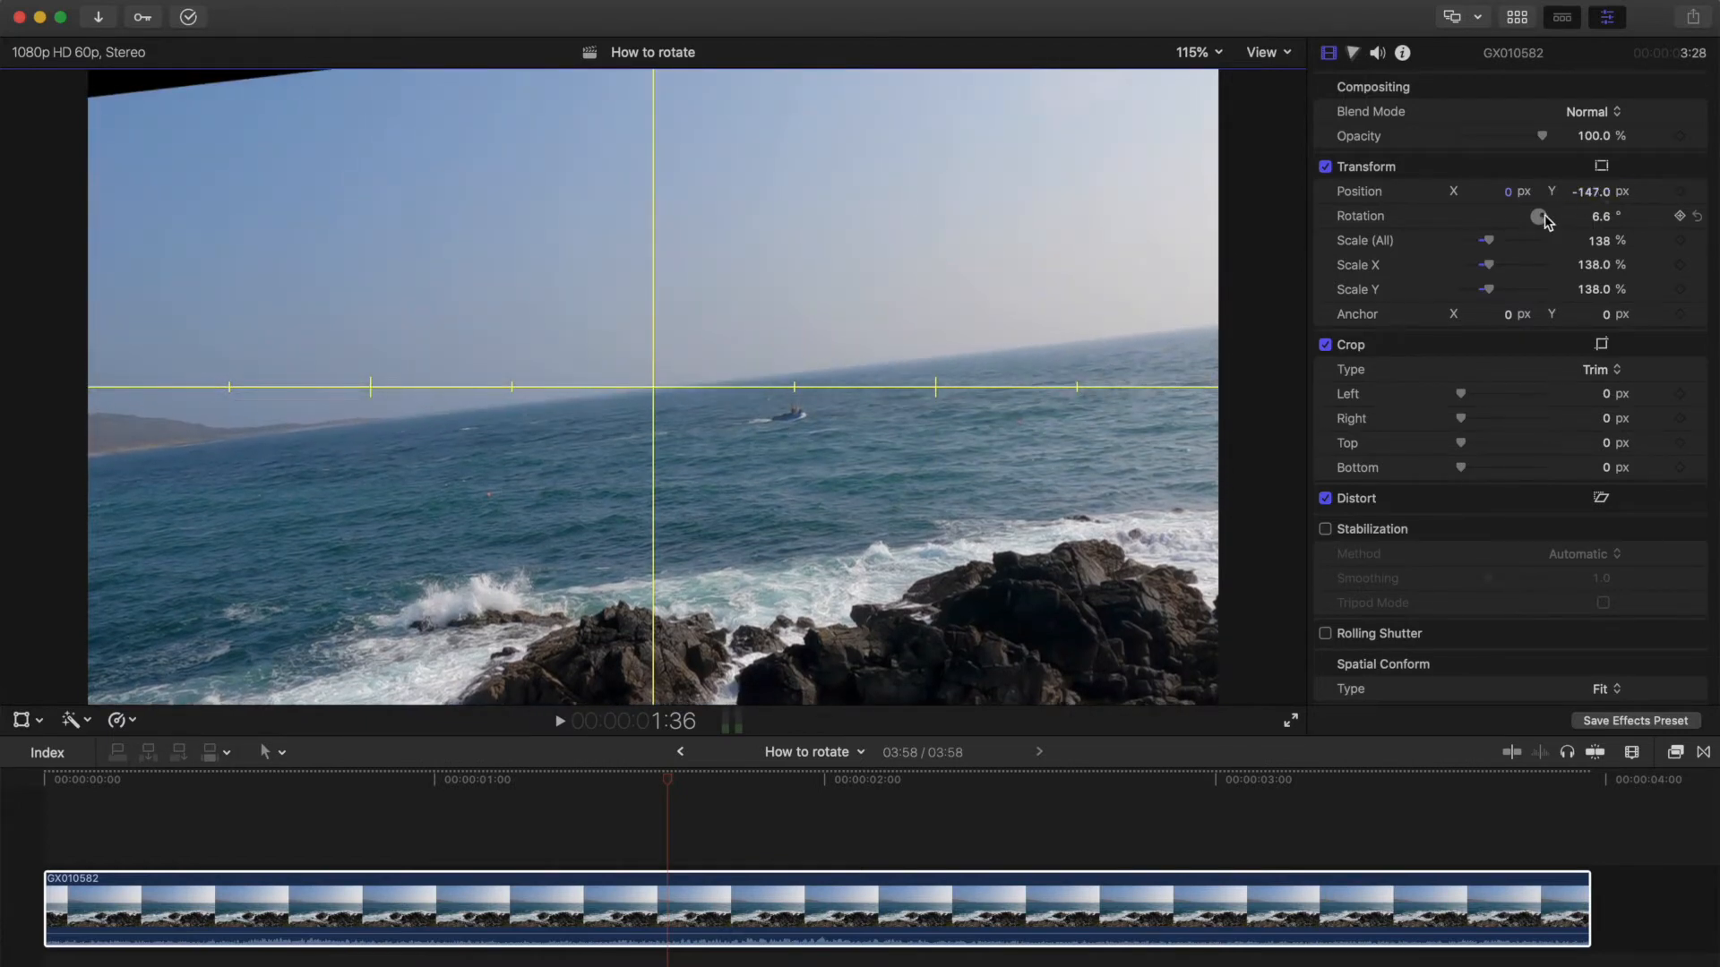
left_click_drag(1537, 216, 1537, 216)
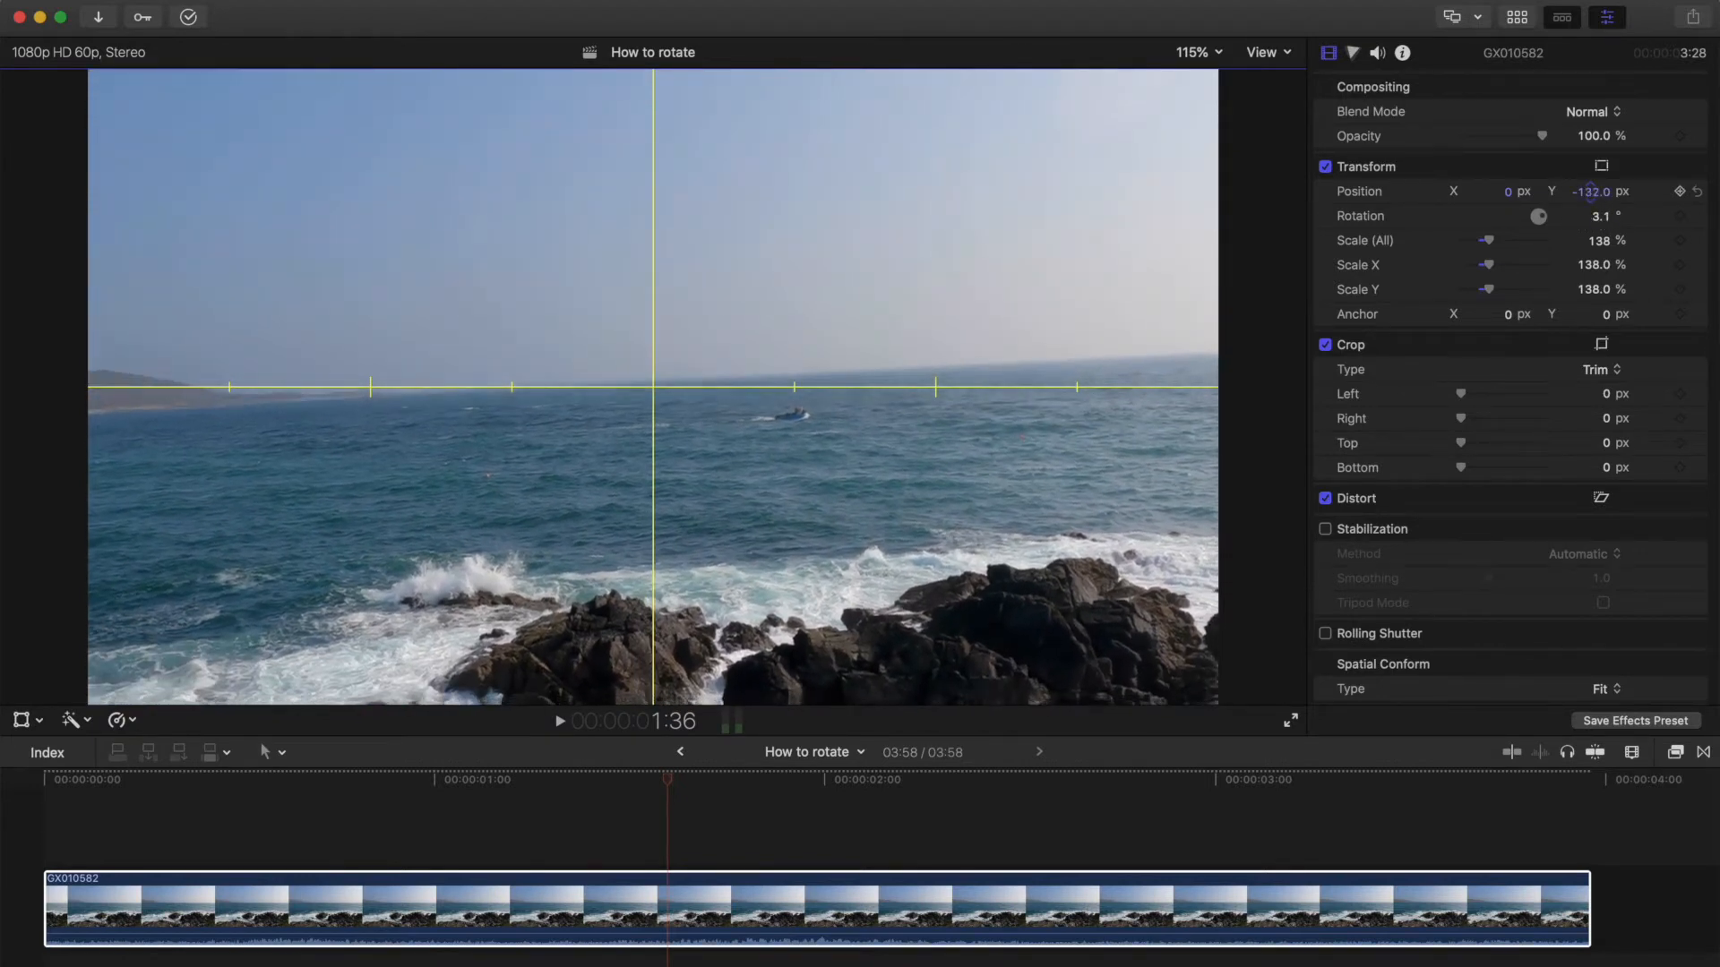
left_click_drag(1535, 215, 1549, 220)
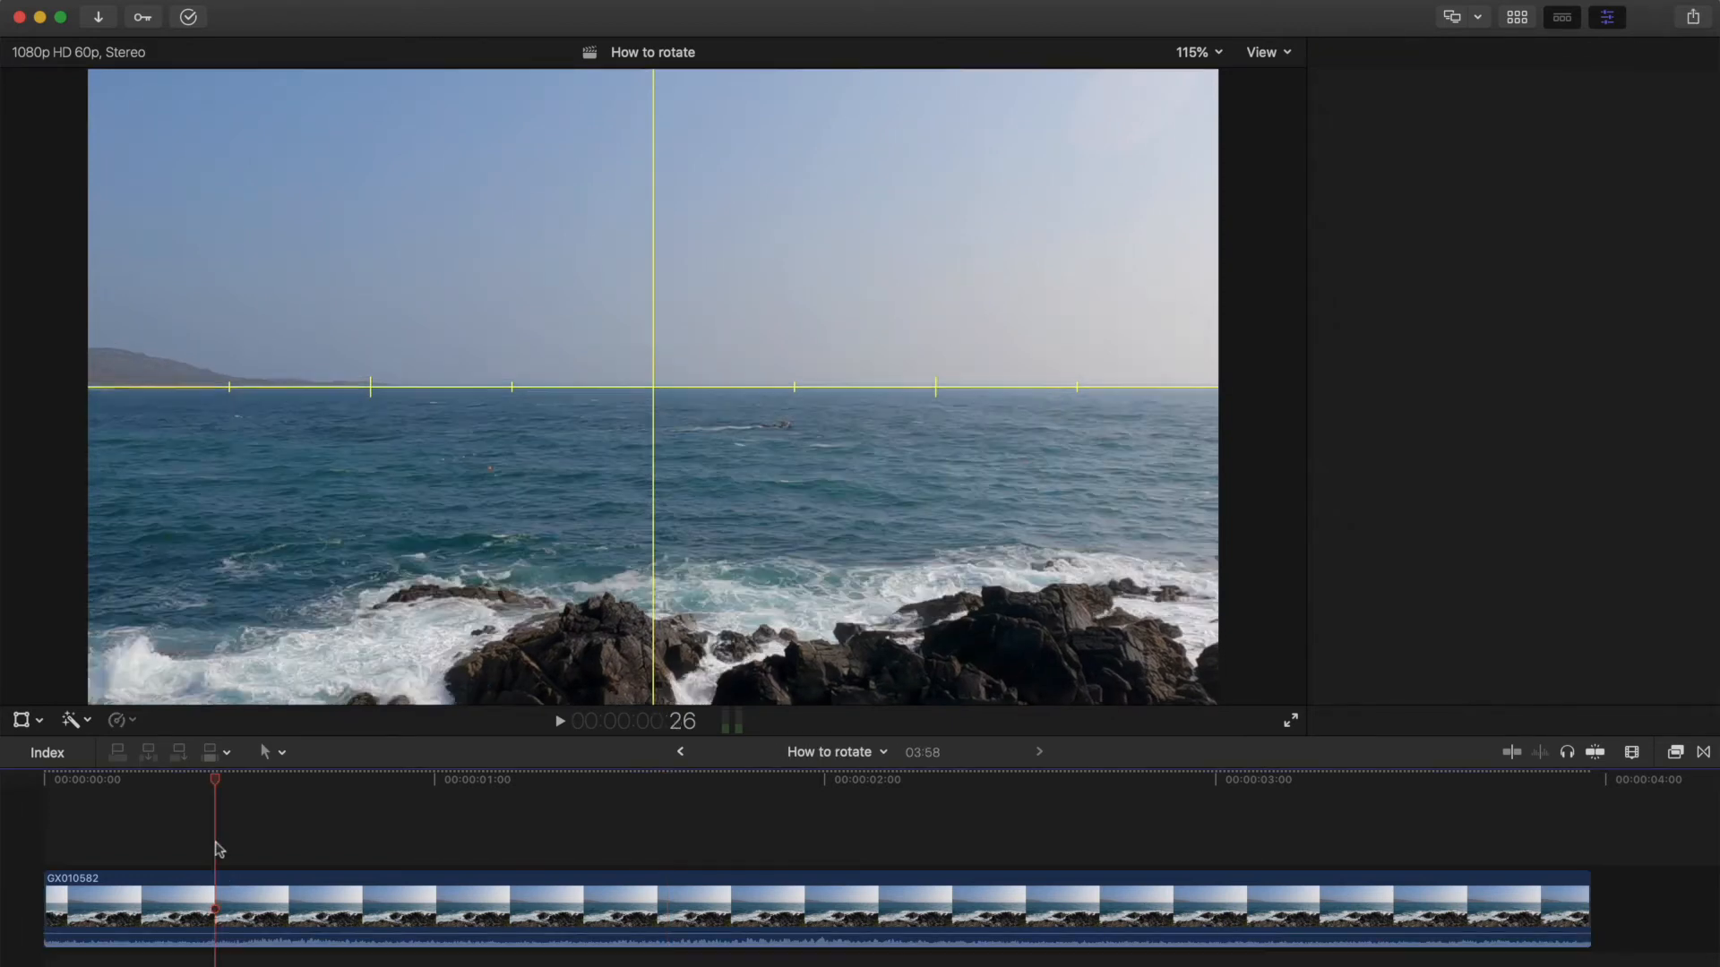
Step: Reselect the seascape clip and open the viewer's View menu
left_click(1607, 16)
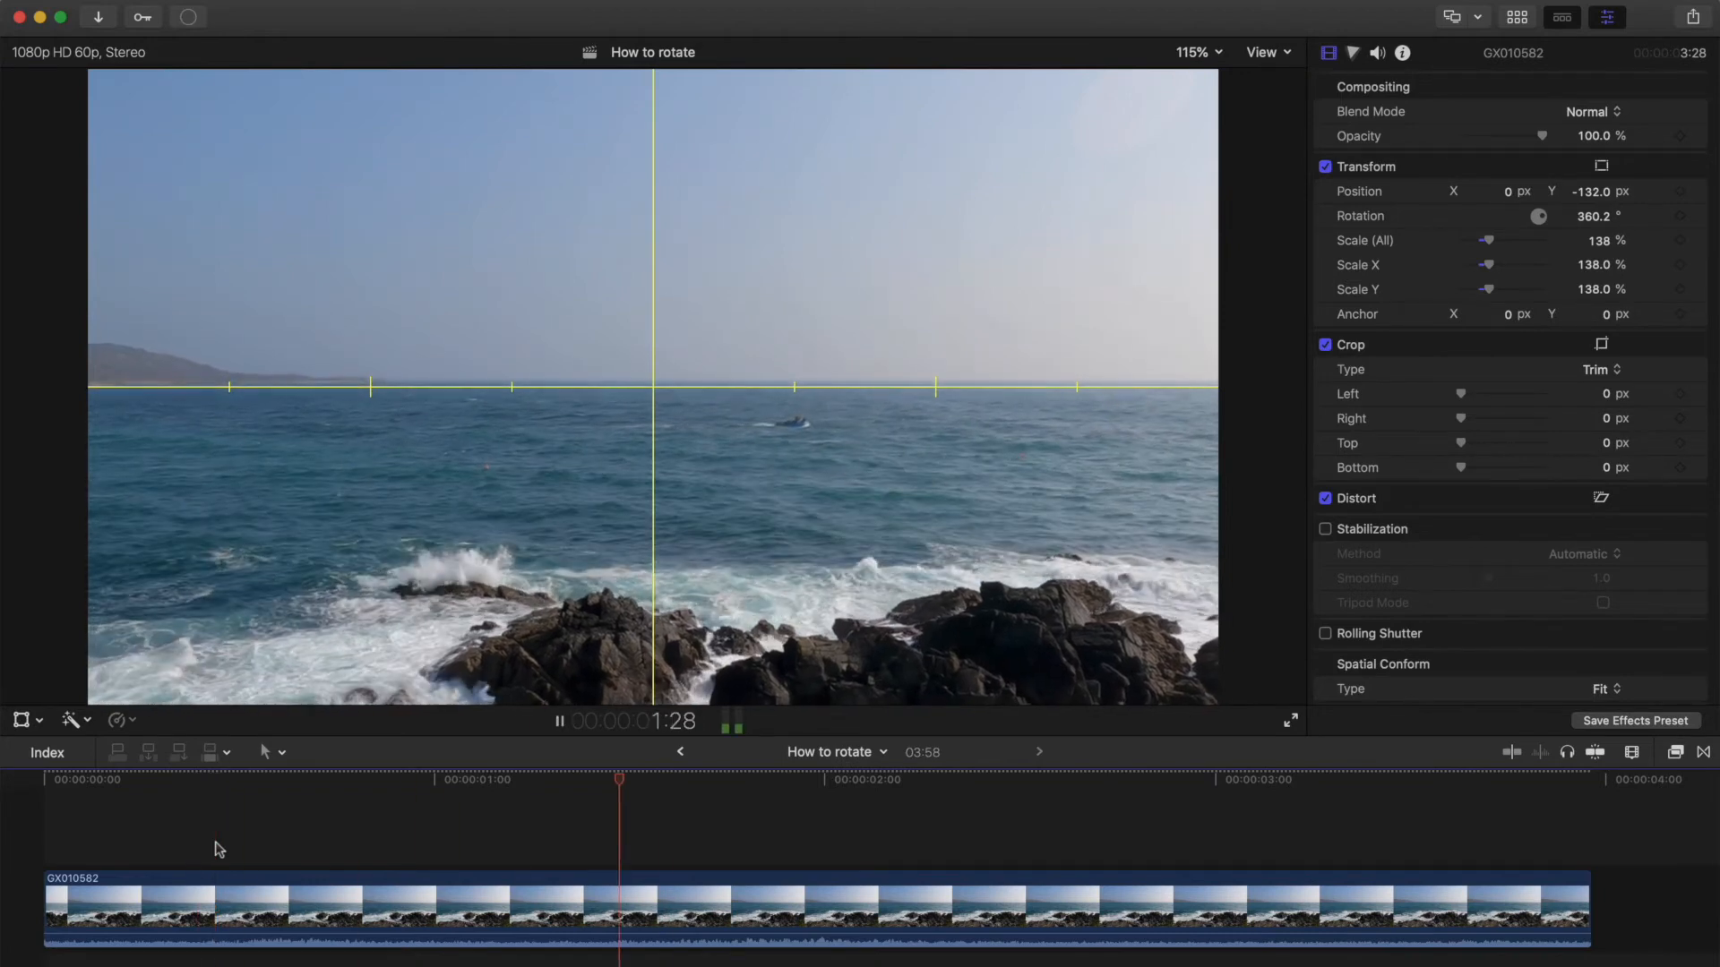
left_click(1262, 52)
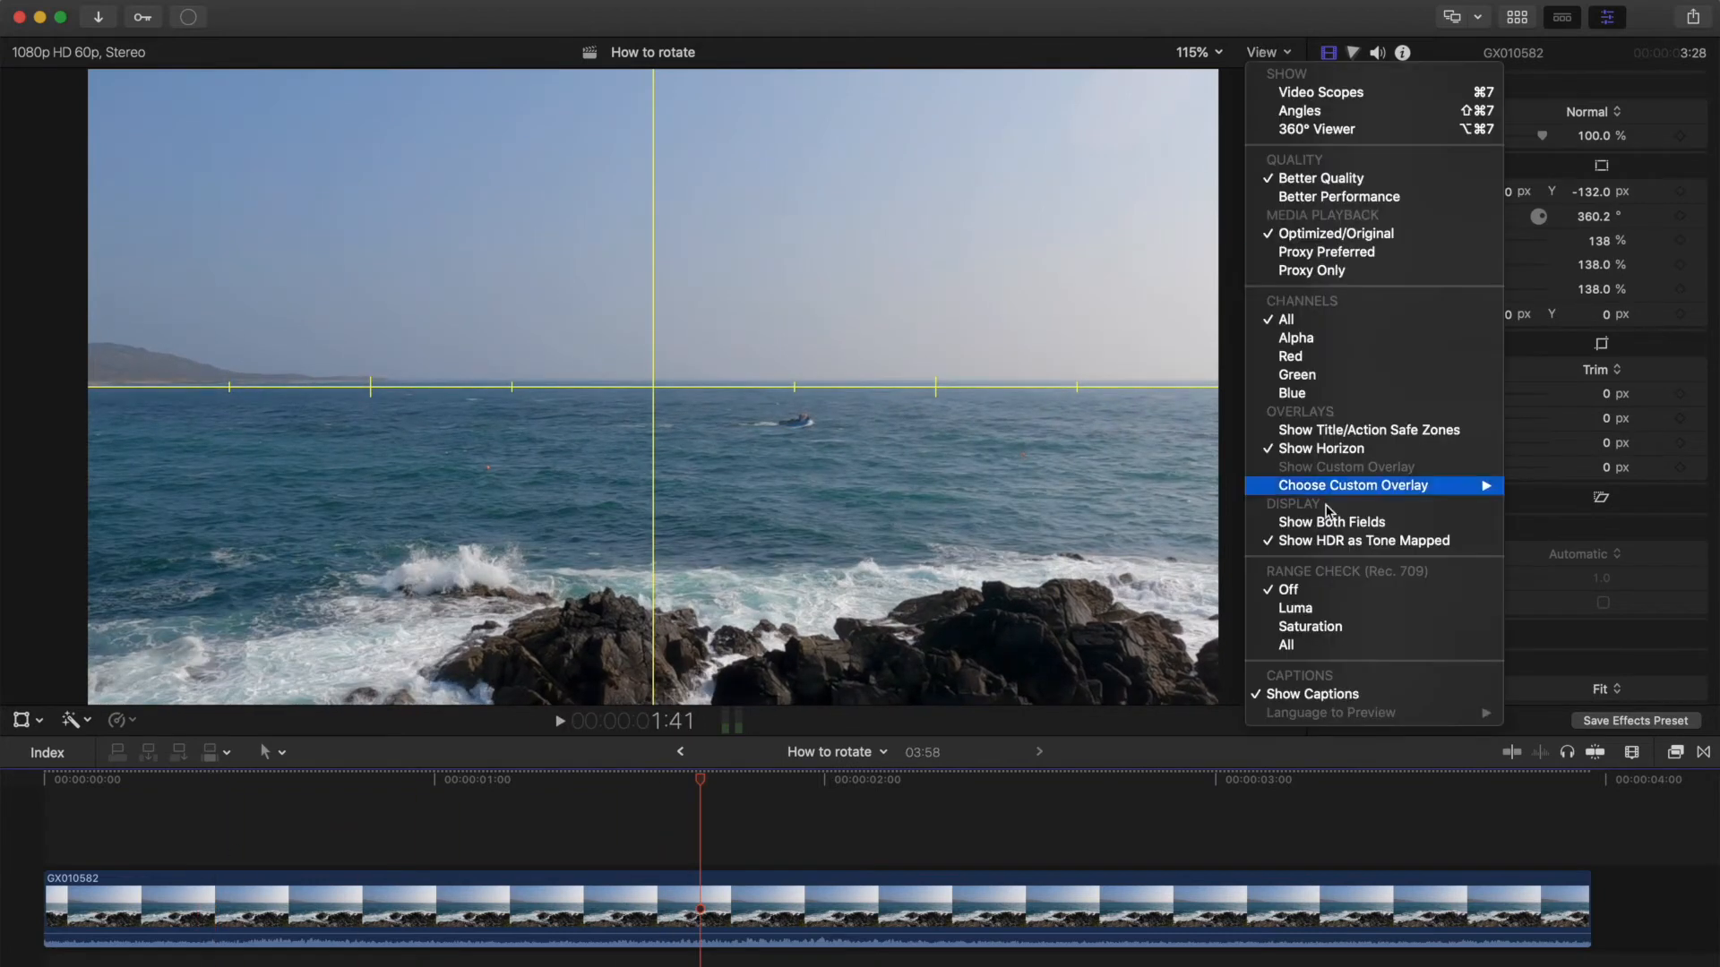
mouse_move(1321, 449)
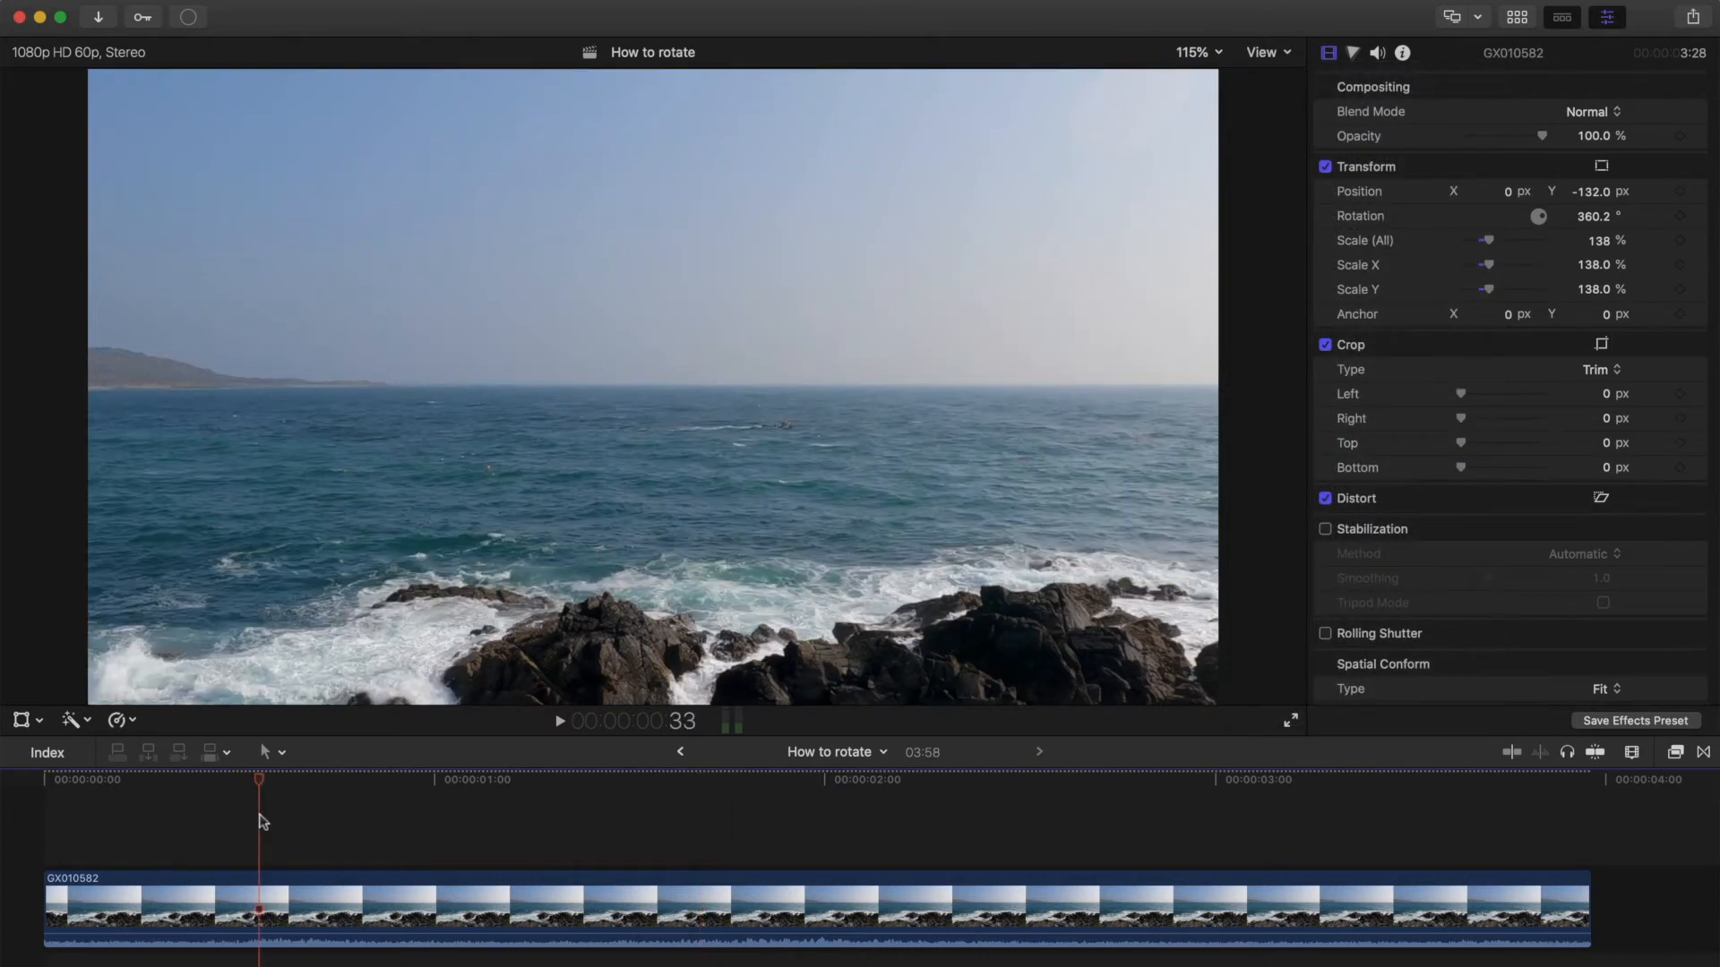
Step: Play the levelled clip, then raise Position Y to 34 px
key("space")
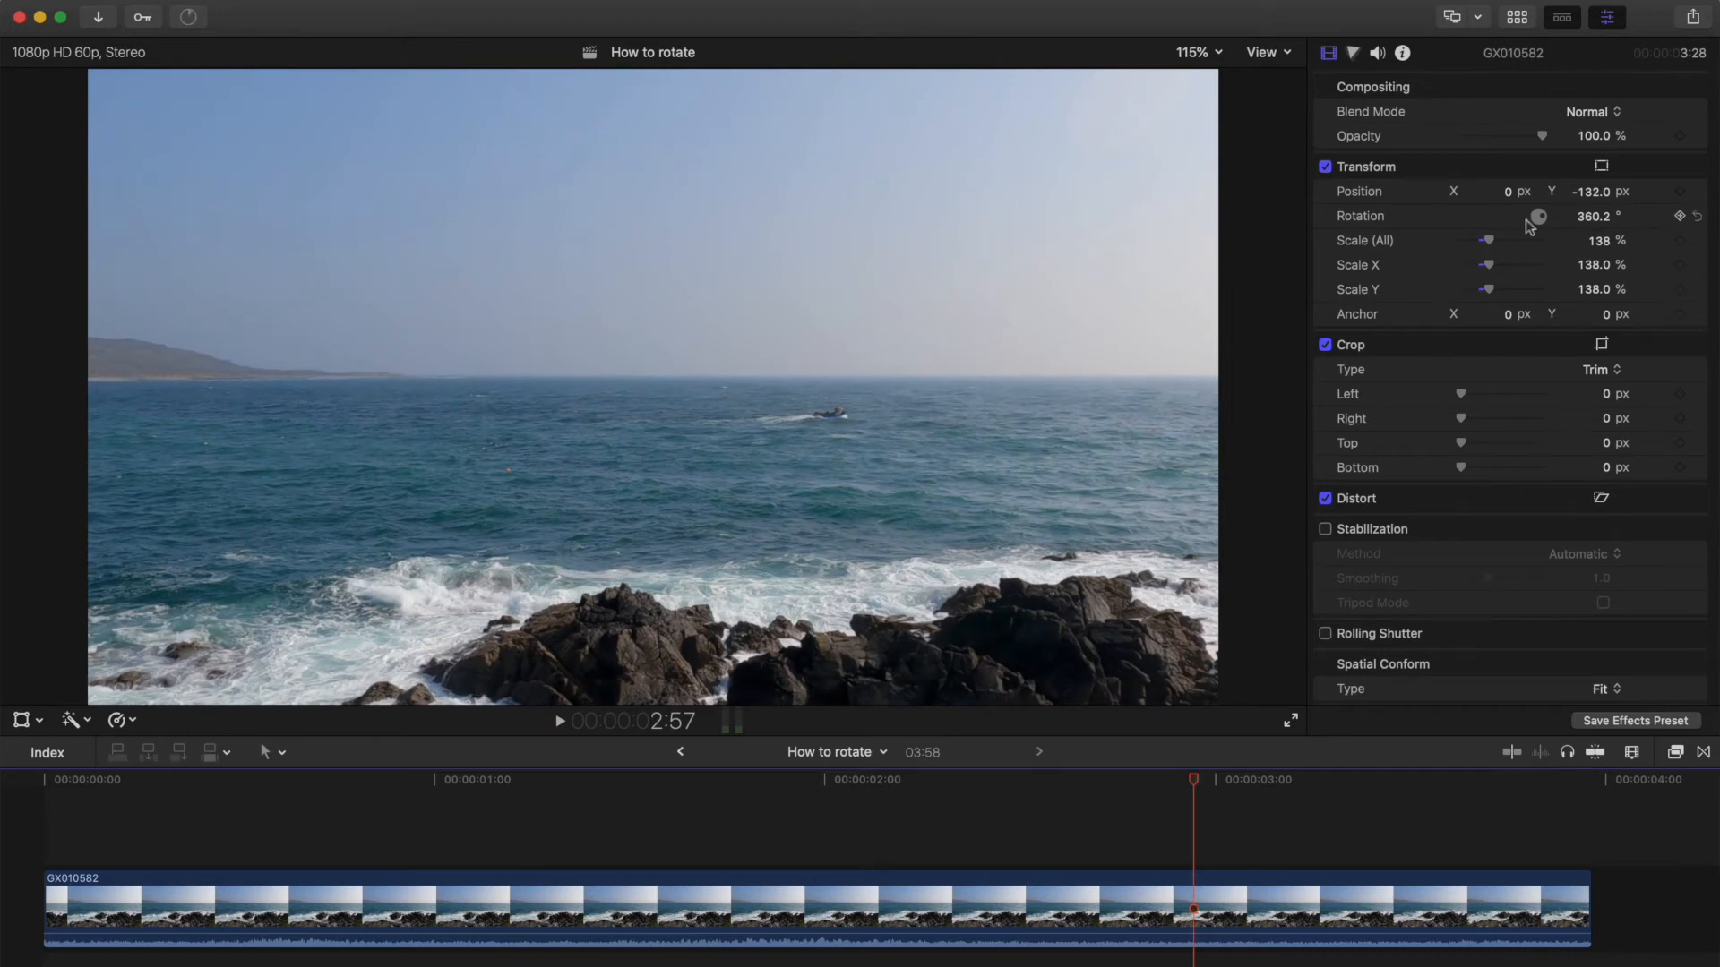
mouse_move(1282, 285)
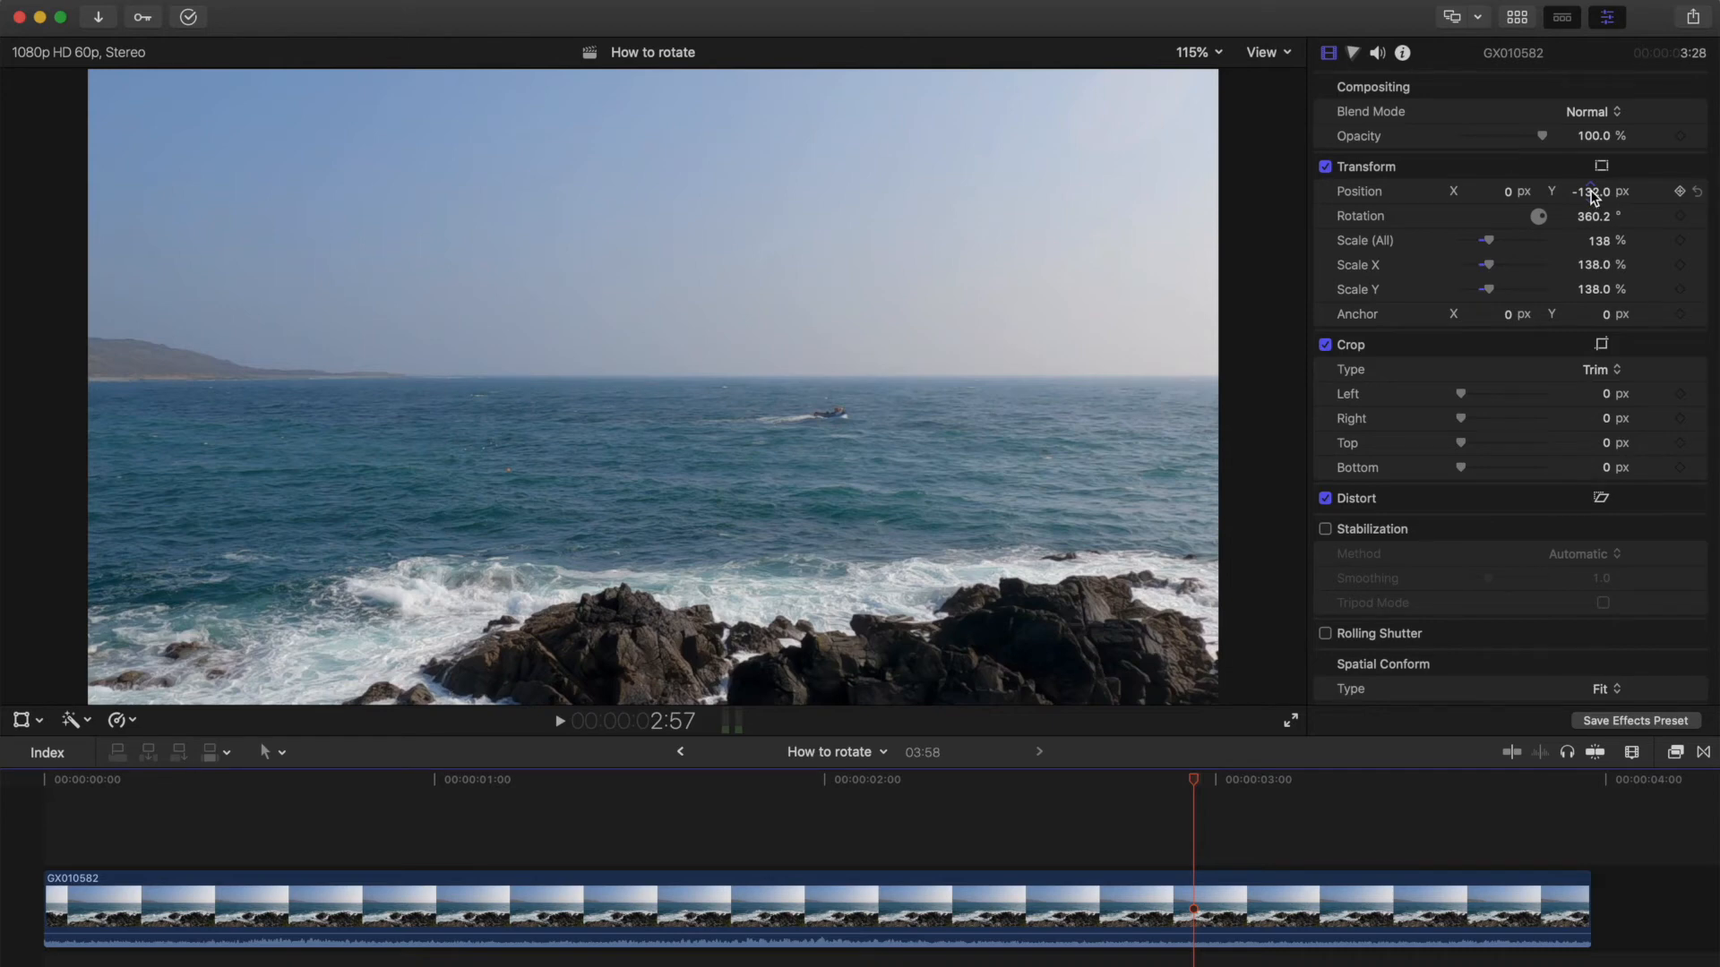
left_click_drag(1593, 191, 1593, 196)
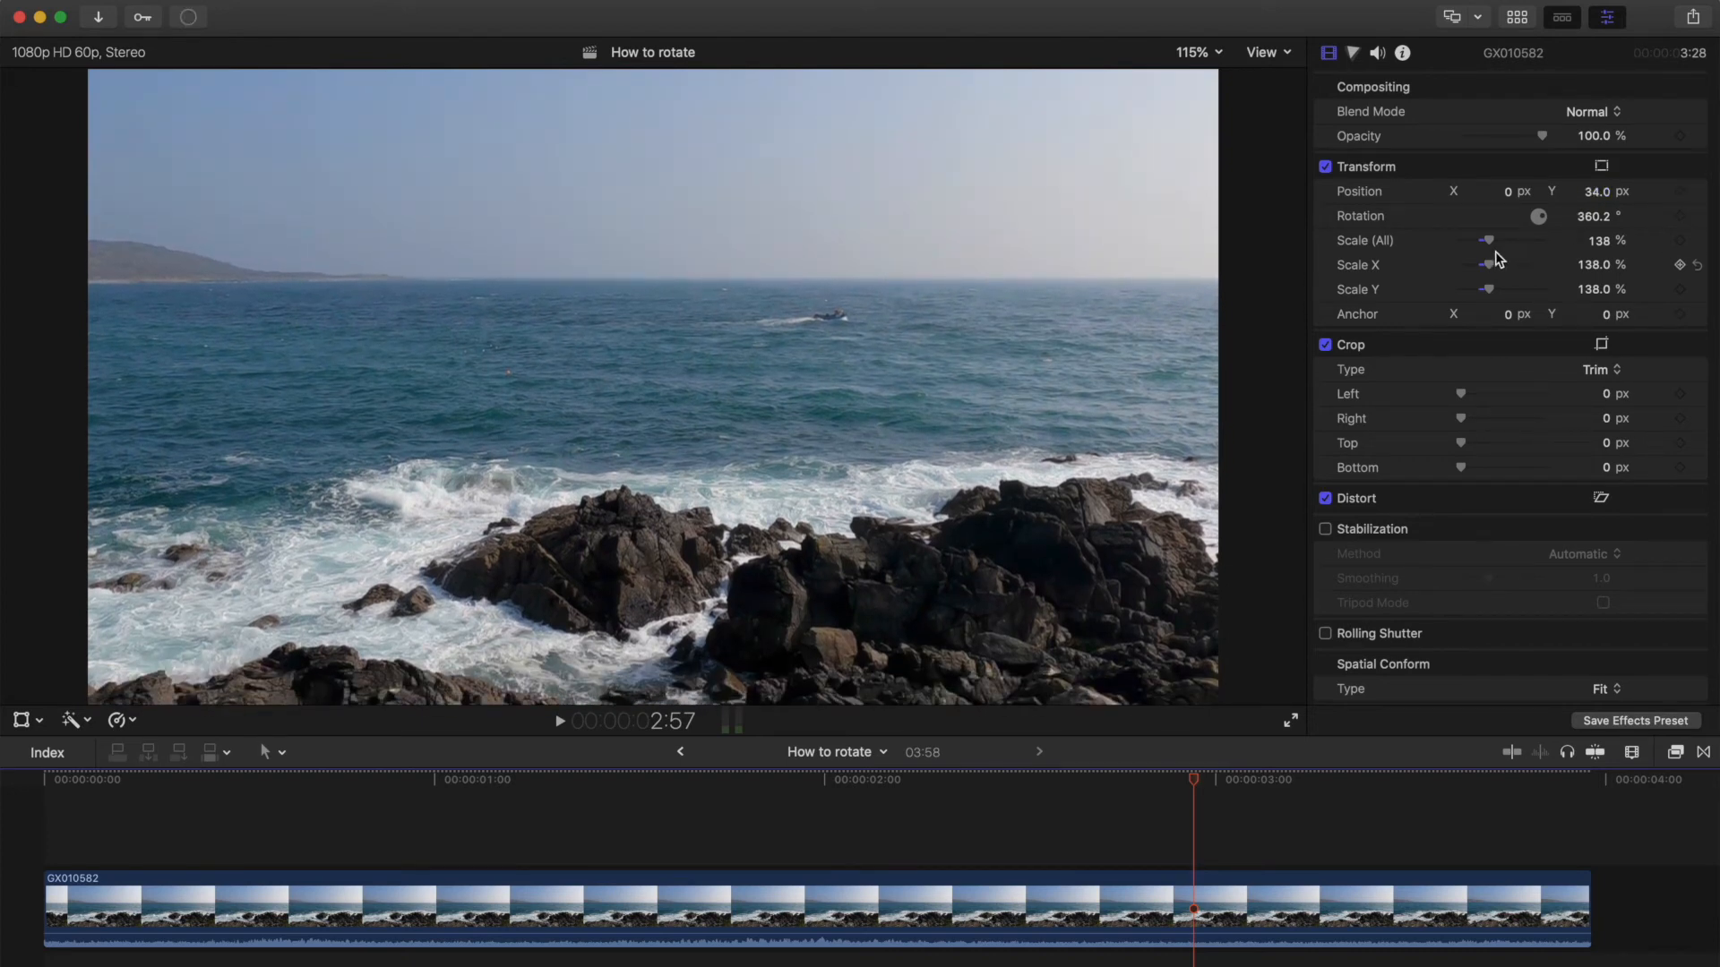
Step: Drop Scale (All) to 94% to expose the edges, then raise it to 122%
left_click_drag(1489, 239, 1485, 239)
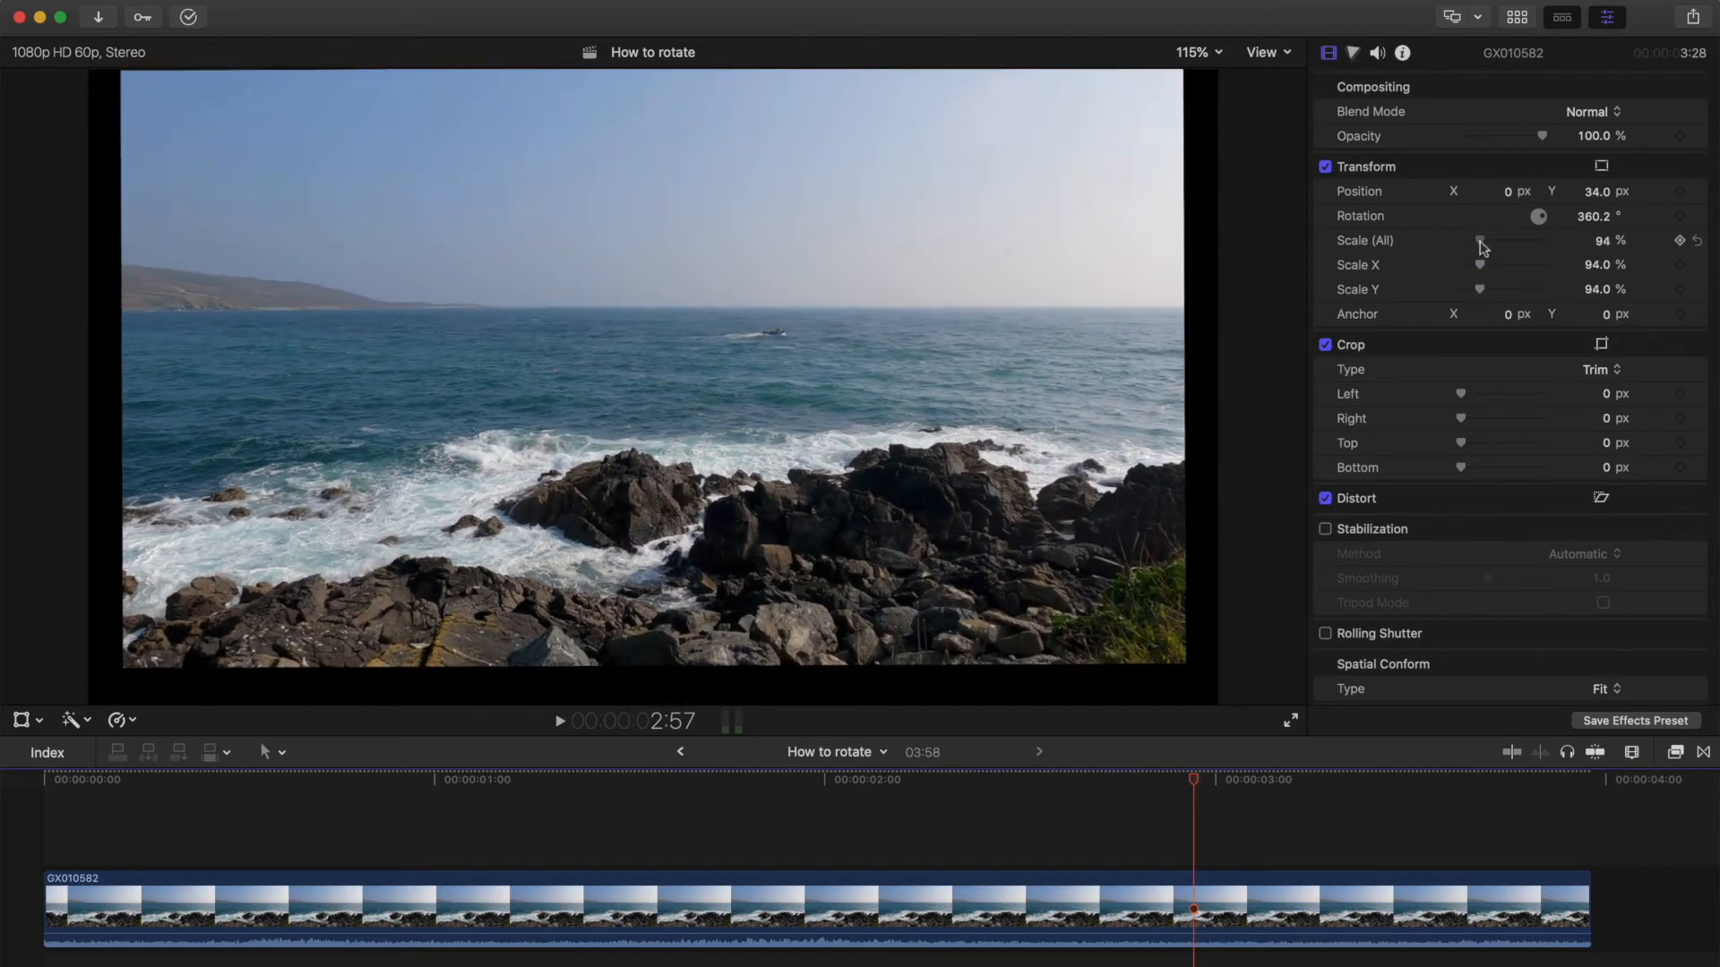
left_click_drag(1479, 240, 1487, 240)
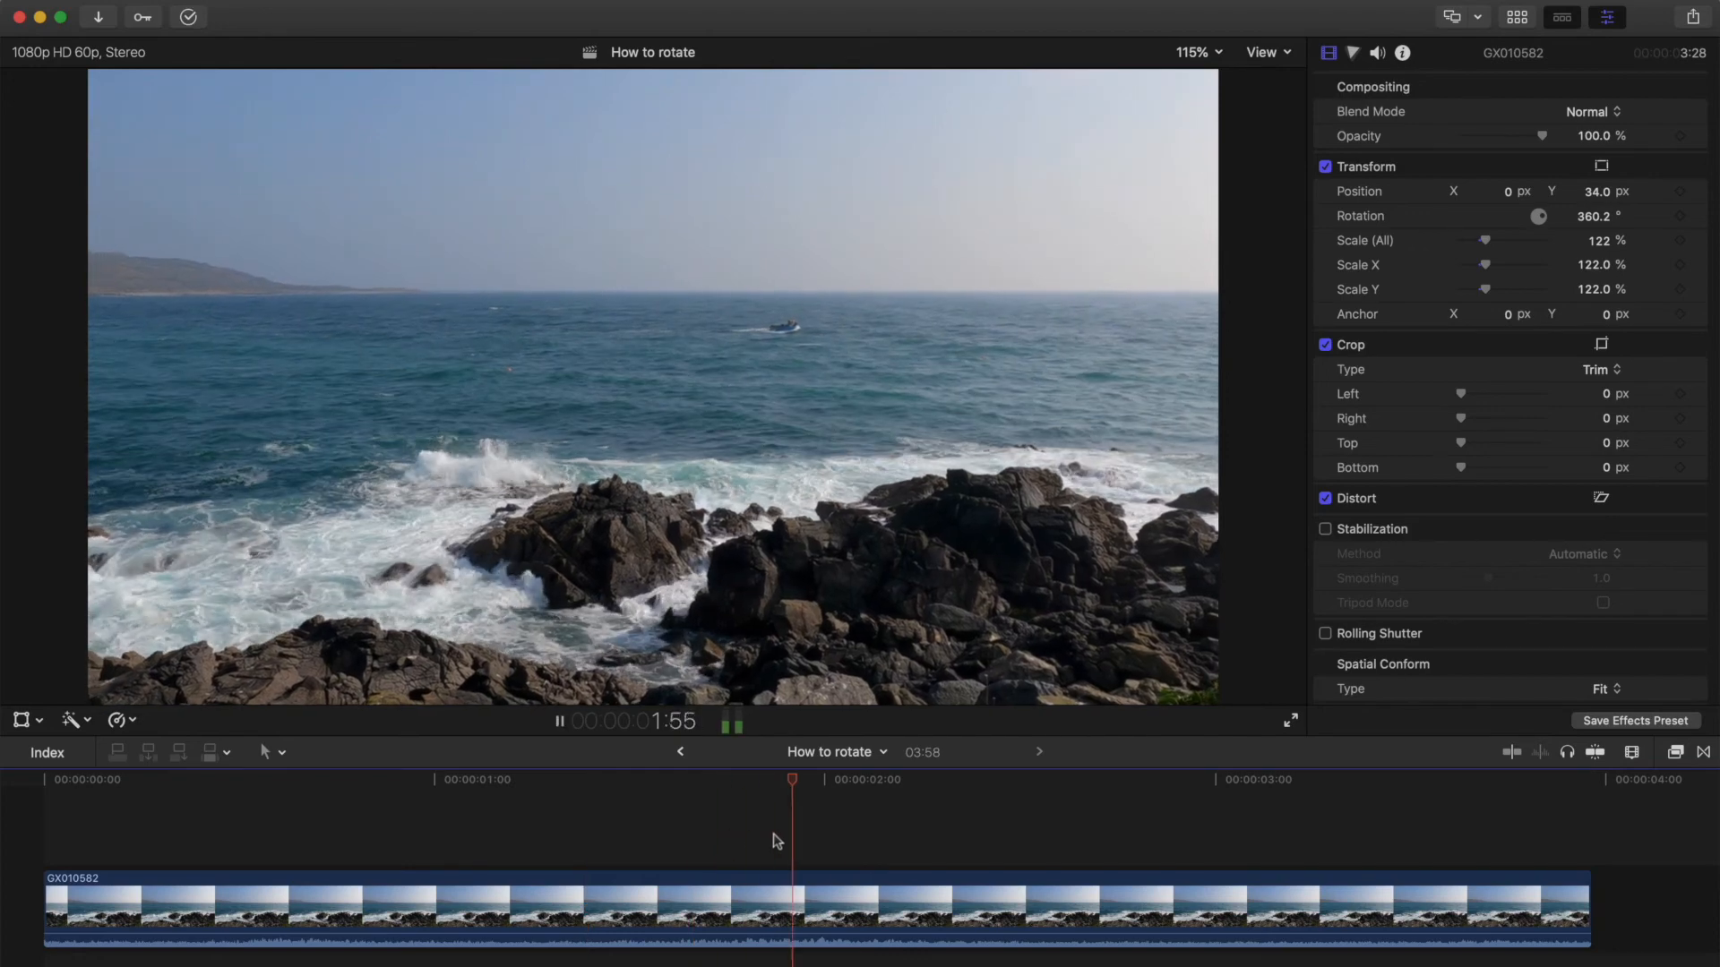
Step: Stop playback and reset Position to 0, 0 px
key("space")
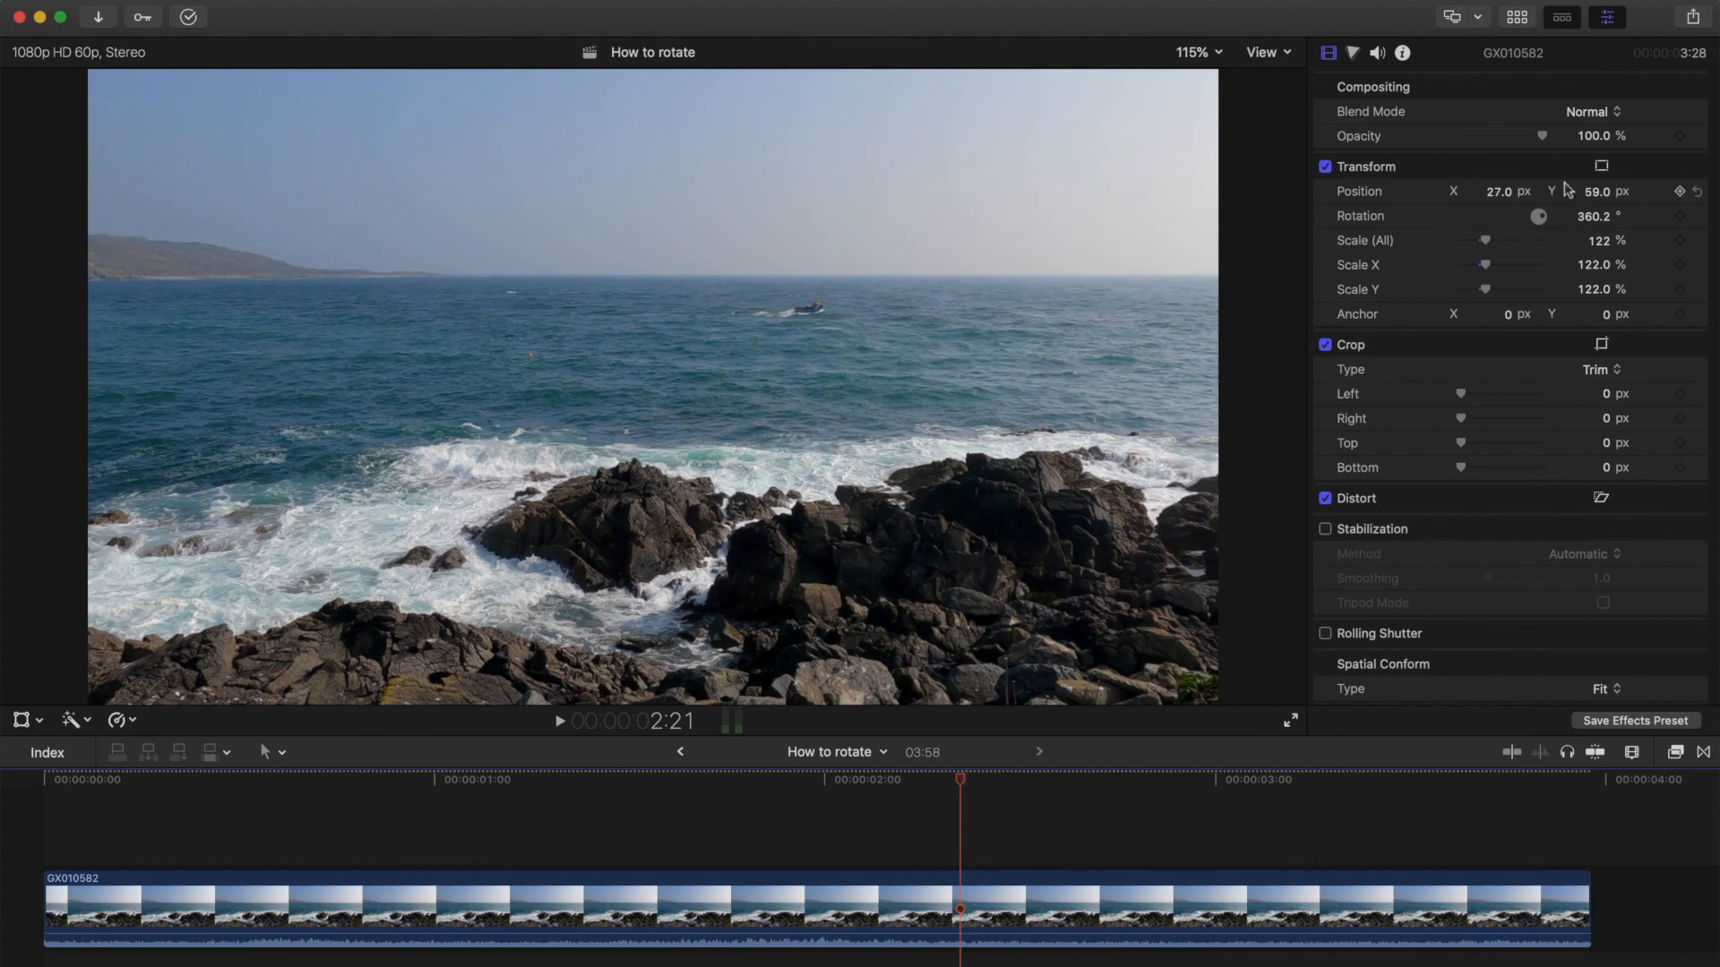
left_click(1695, 191)
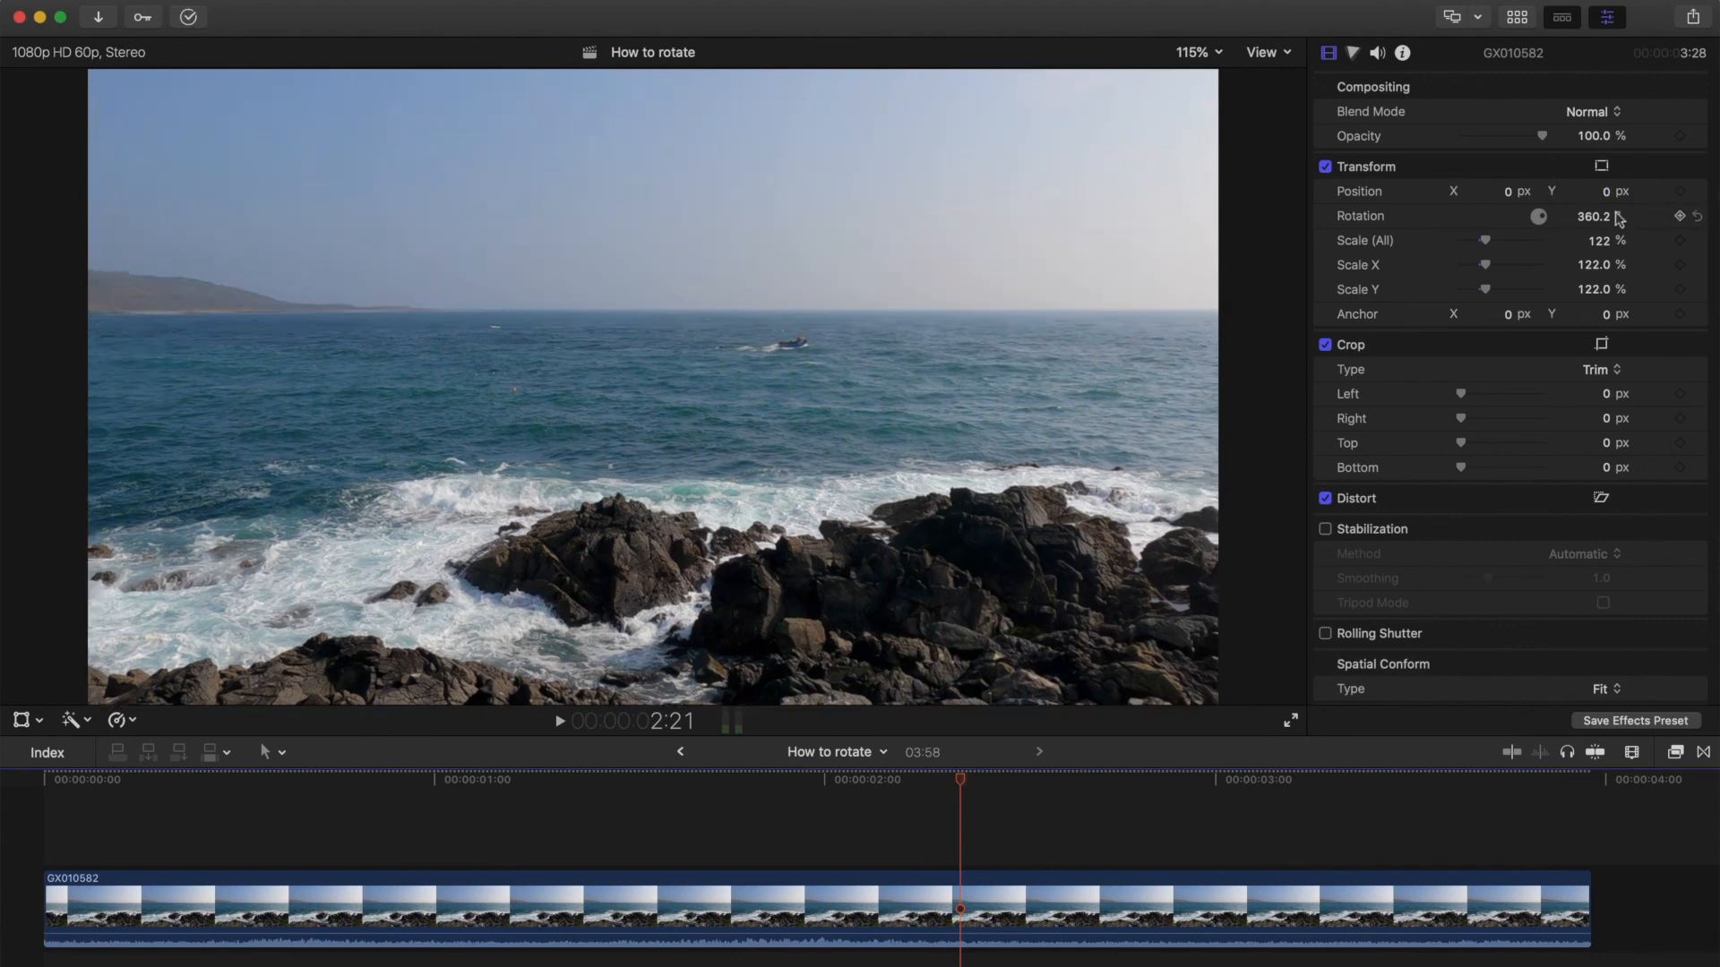
mouse_move(1562, 319)
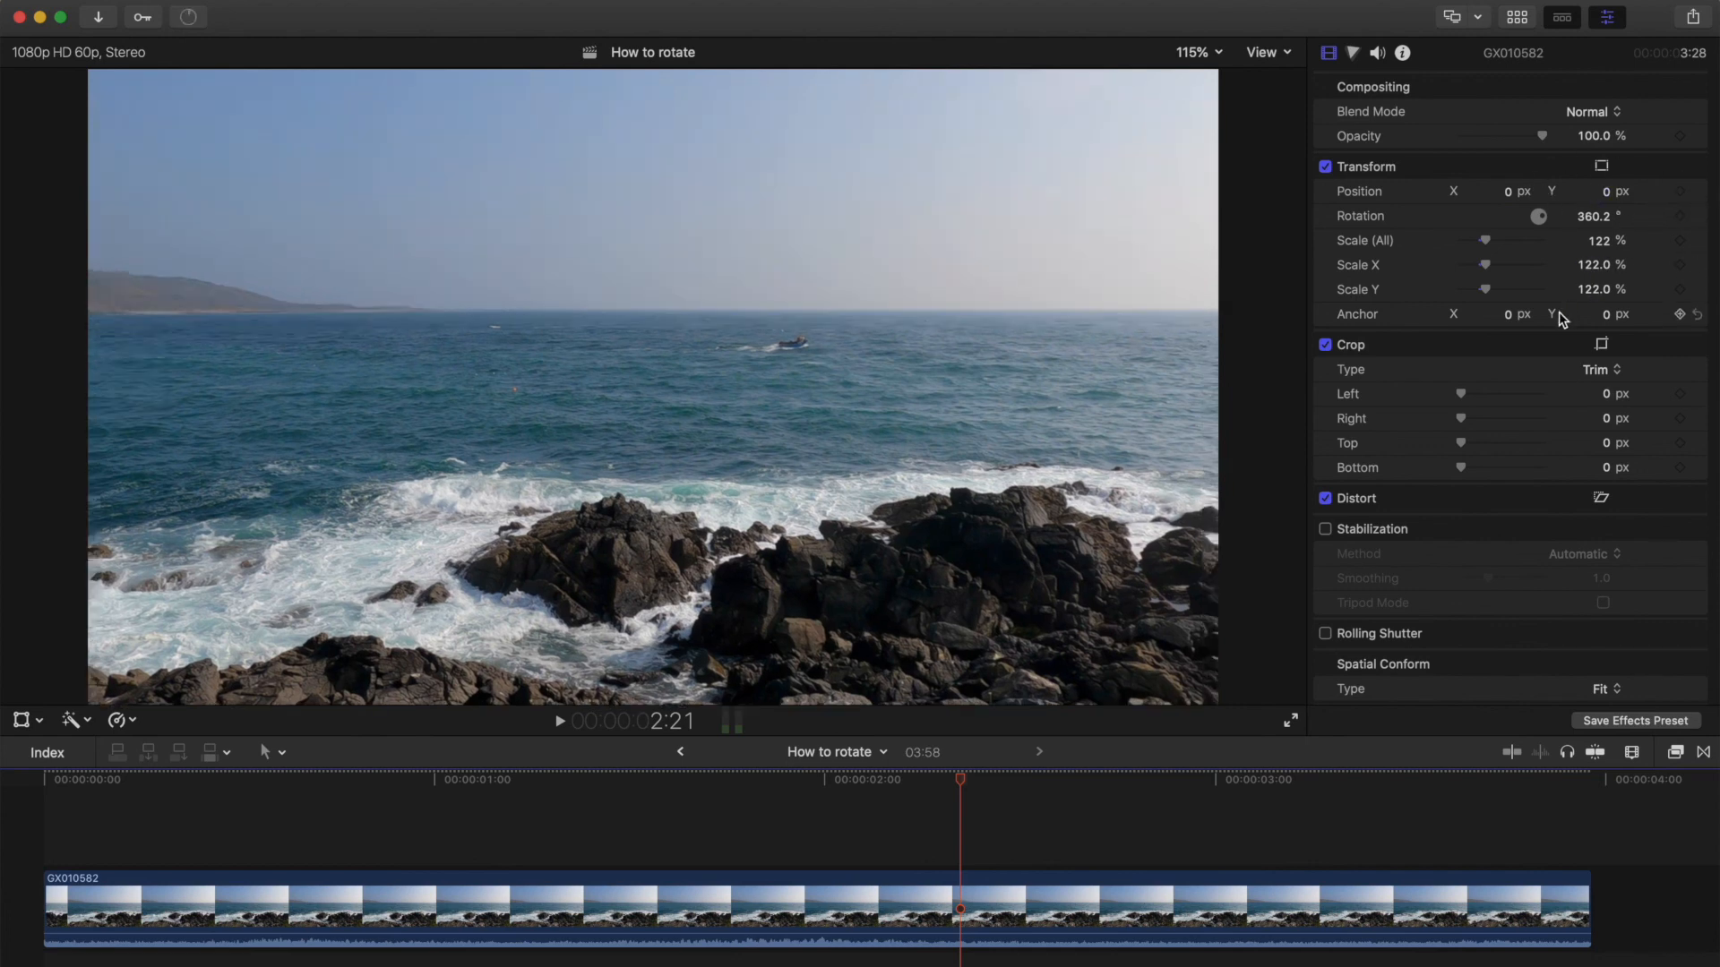